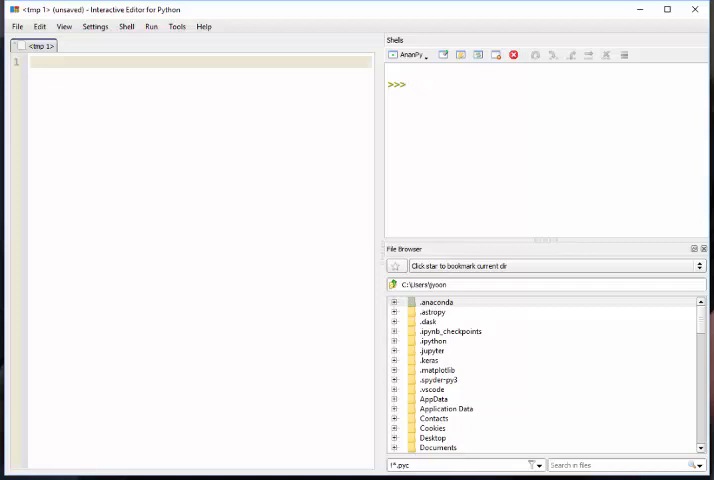
Write cell = 1 and far = (cell - 32) * 5/9 in the editor
left_click(410, 84)
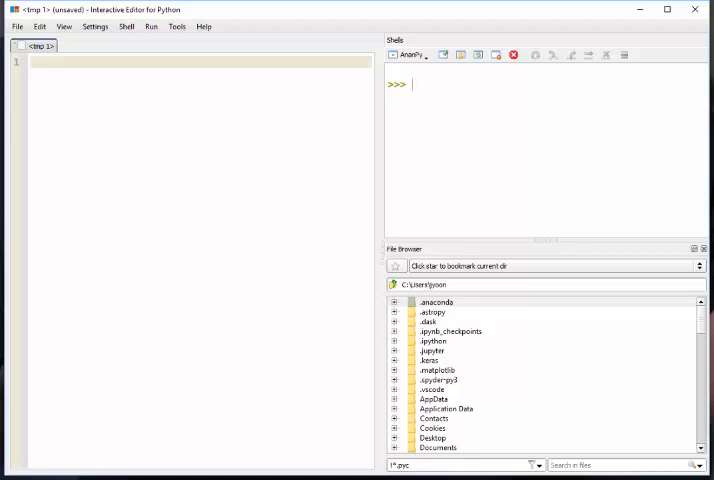
mouse_move(592, 108)
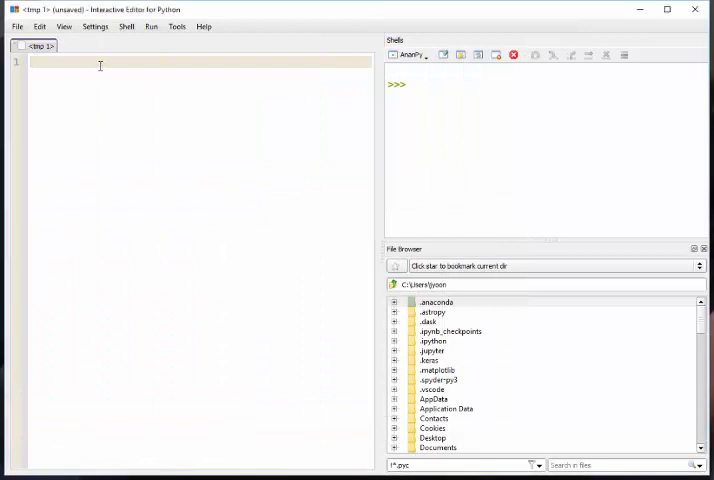
key("enter")
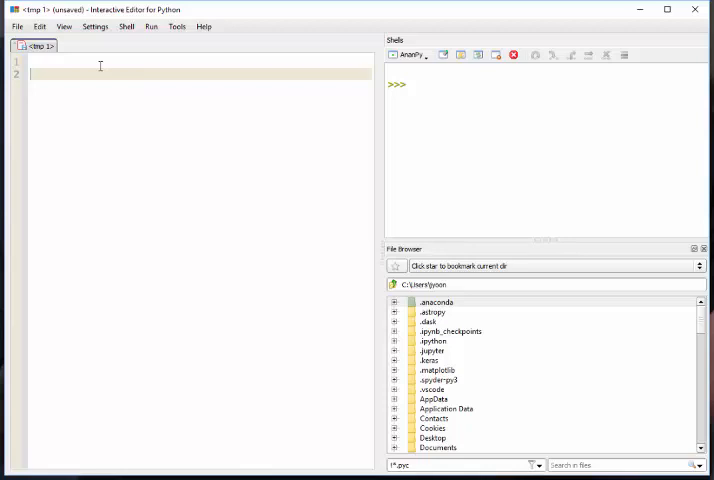
type("c")
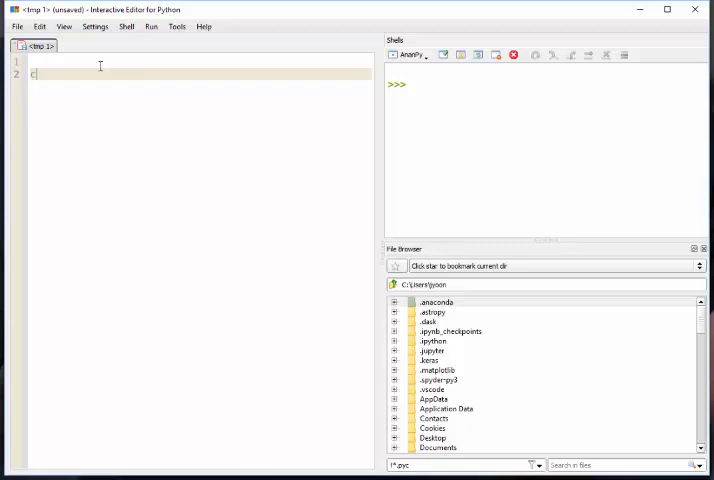
type("ell = 1")
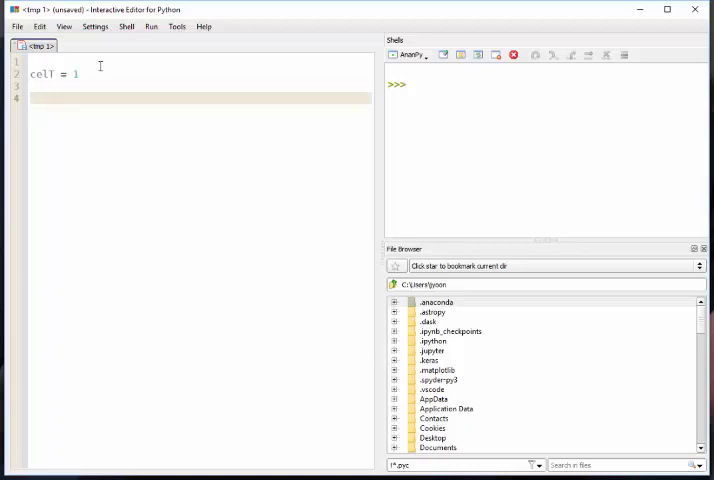
type("farT =")
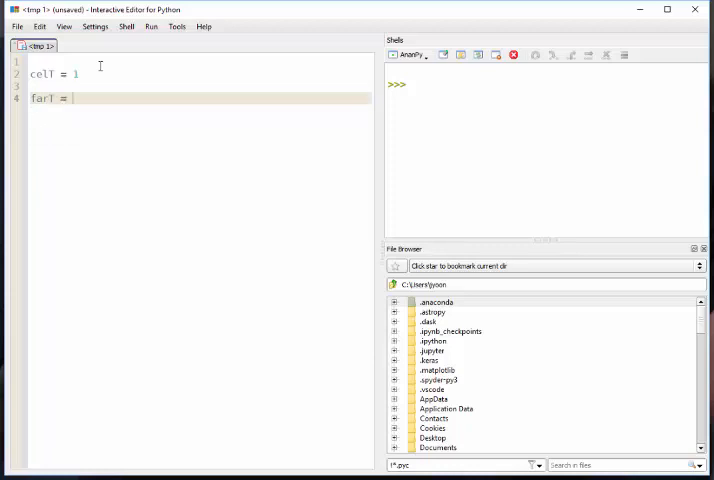
type("()")
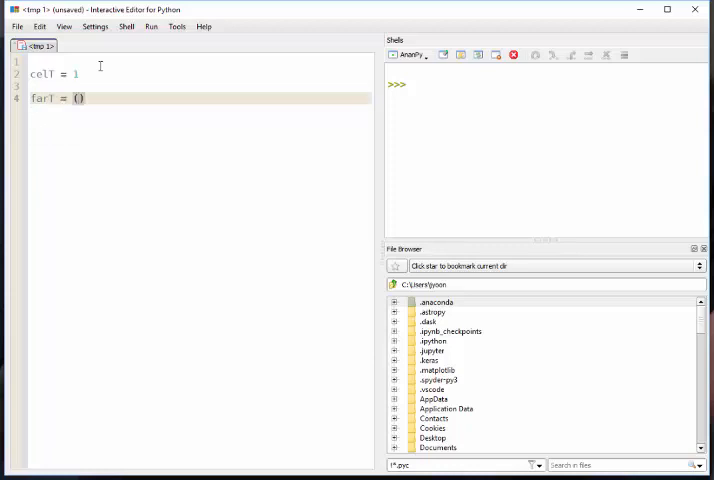
type("cell")
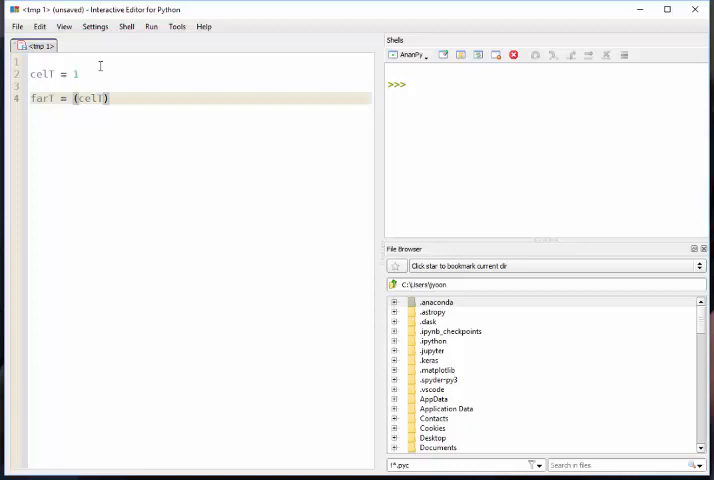
type("+ 32")
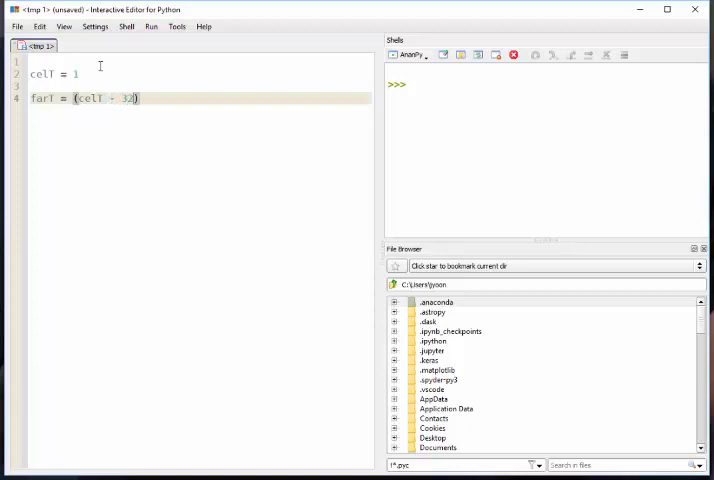
type("*")
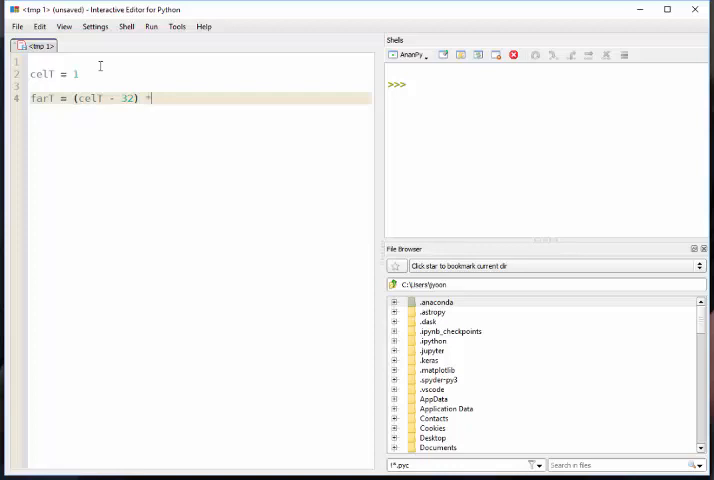
type("5/9")
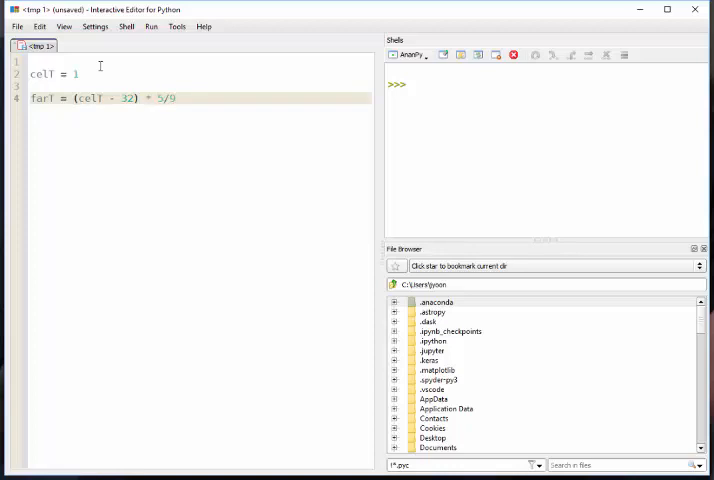
Add a print line for far and bring up the Save As dialog
type("pri")
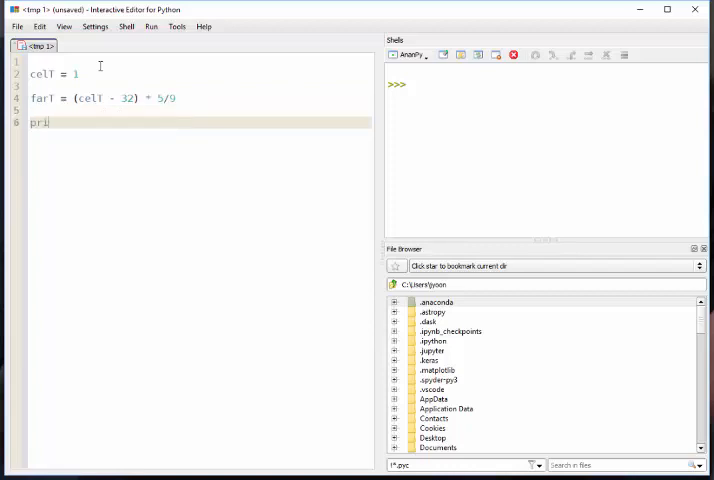
type("nt")
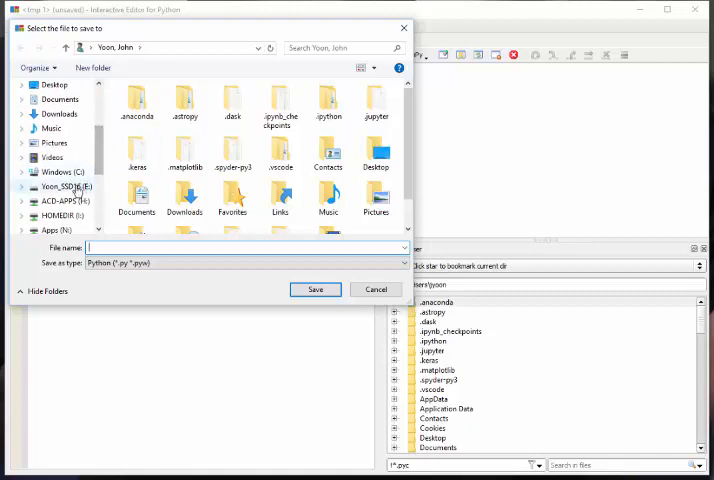
Navigate to the online class files folder and save the script as inClass_fn.py, then run it
left_click(66, 186)
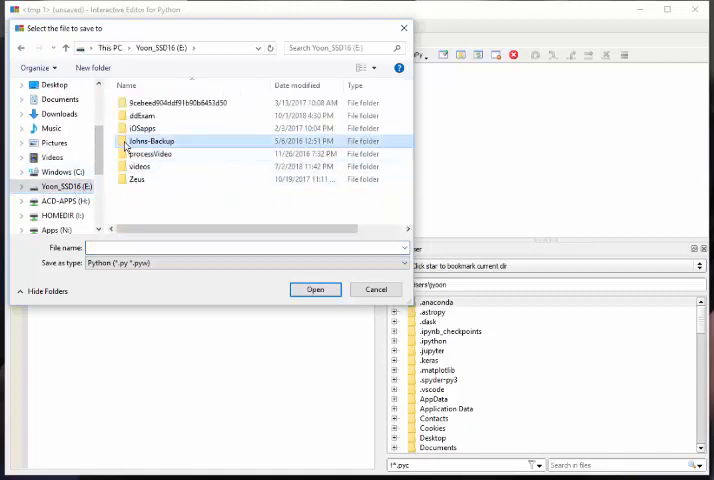
double_click(152, 140)
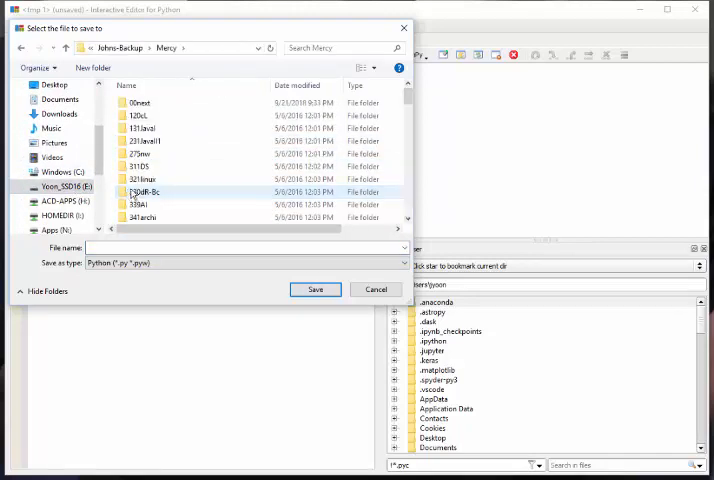
scroll("down", 3)
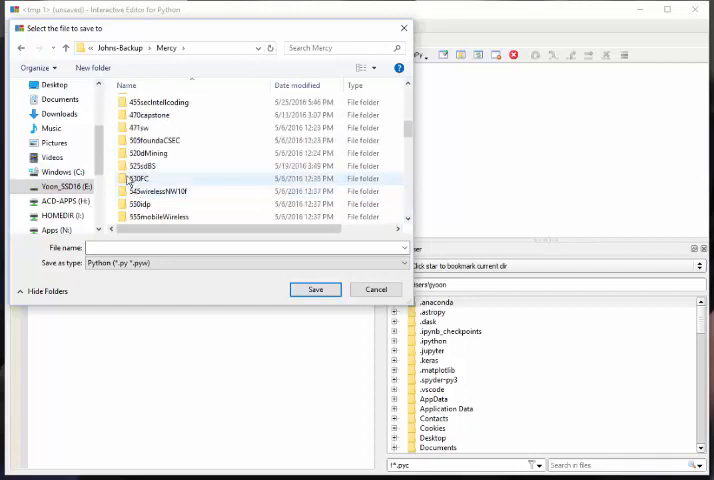
double_click(156, 140)
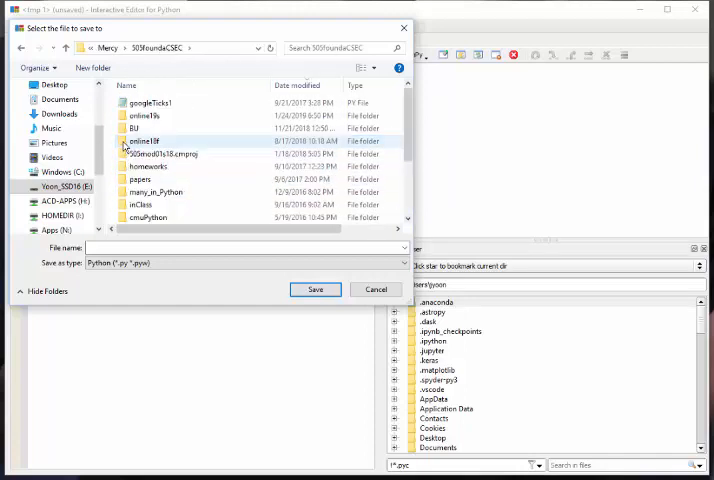
left_click(144, 116)
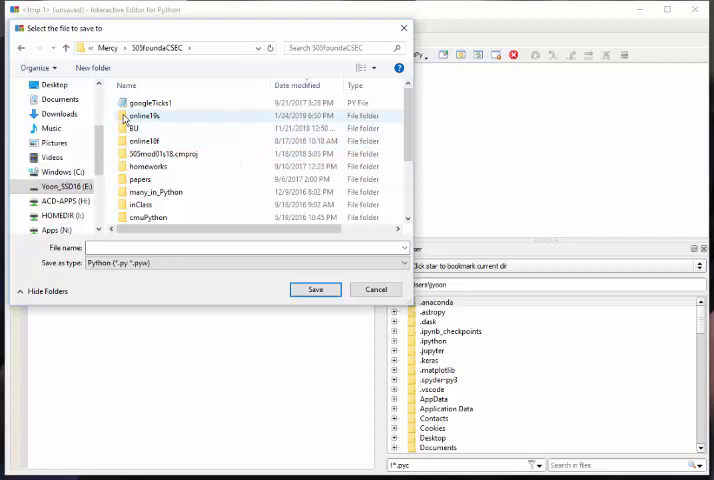
double_click(146, 116)
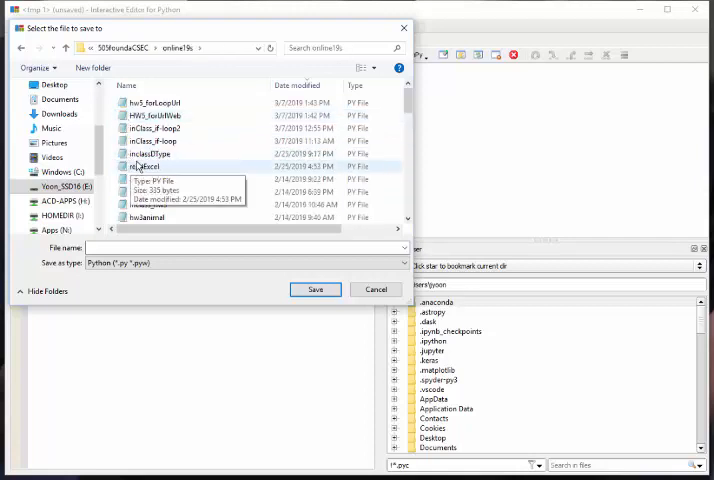
left_click(156, 128)
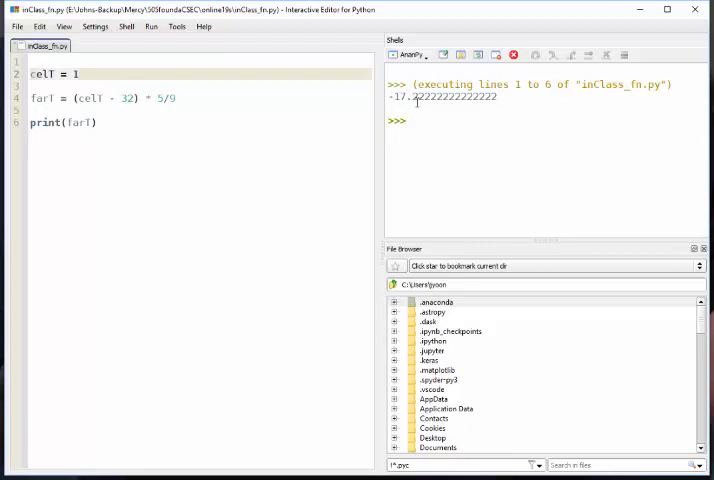
mouse_move(124, 134)
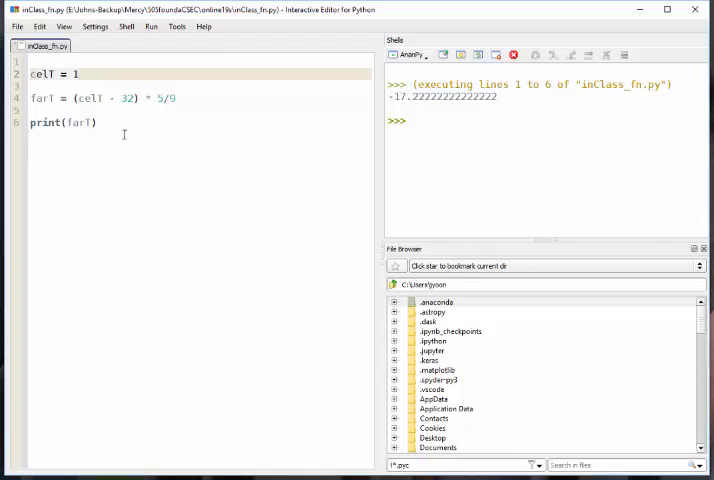
Paste the conversion block three more times and set the second block's cell to 15
left_click(110, 74)
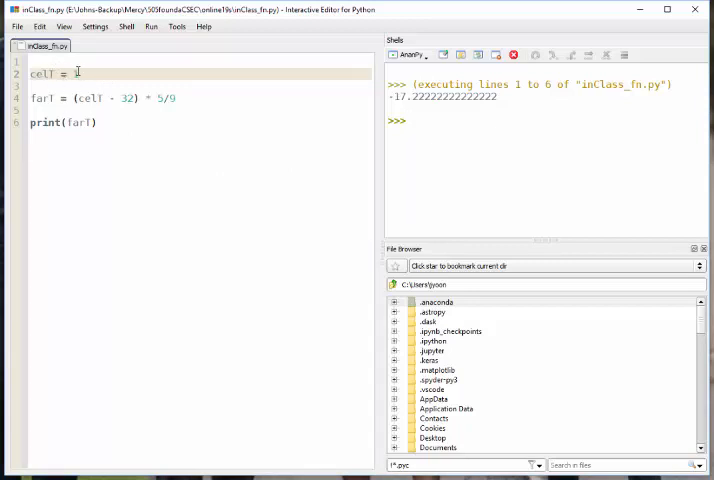
type("1")
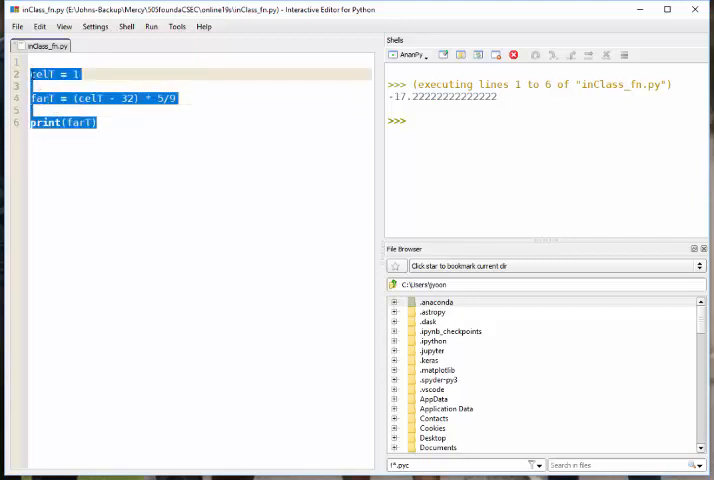
left_click(110, 122)
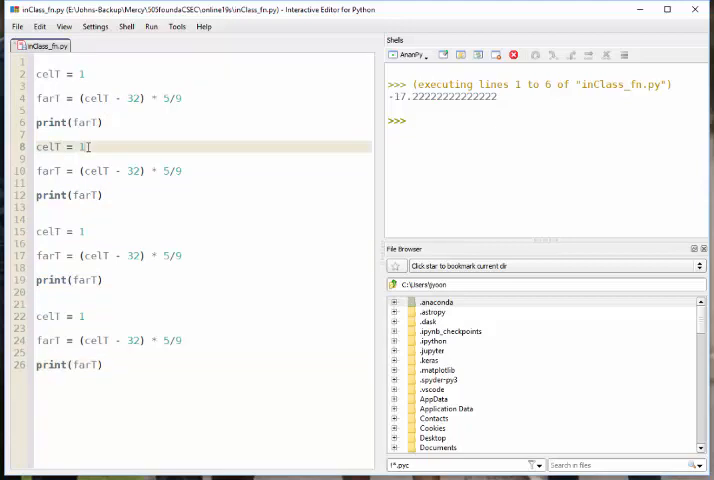
type("5")
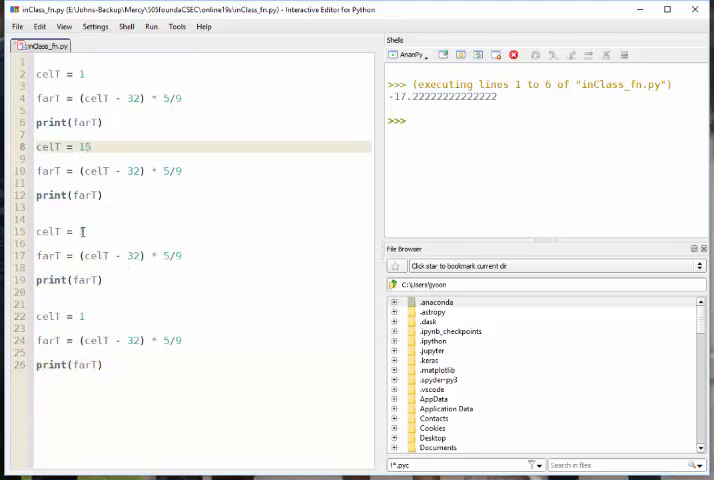
type("31")
left_click(202, 98)
type("9/")
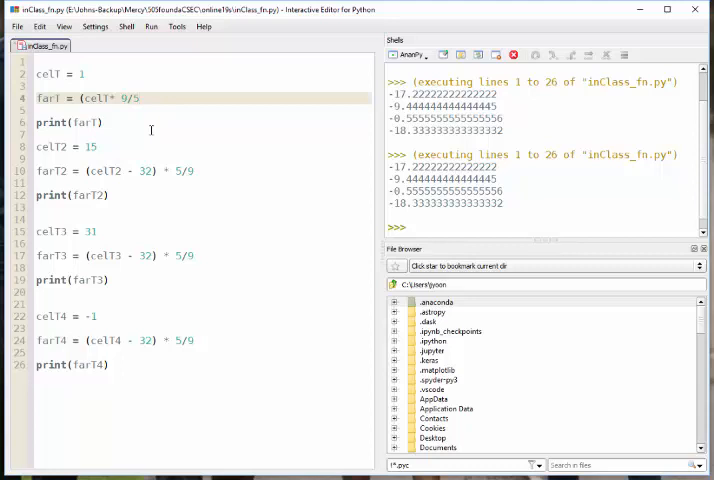
Rewrite the far formulas as cell * 9/5 + 32 across all four blocks and rerun
type("+ 32")
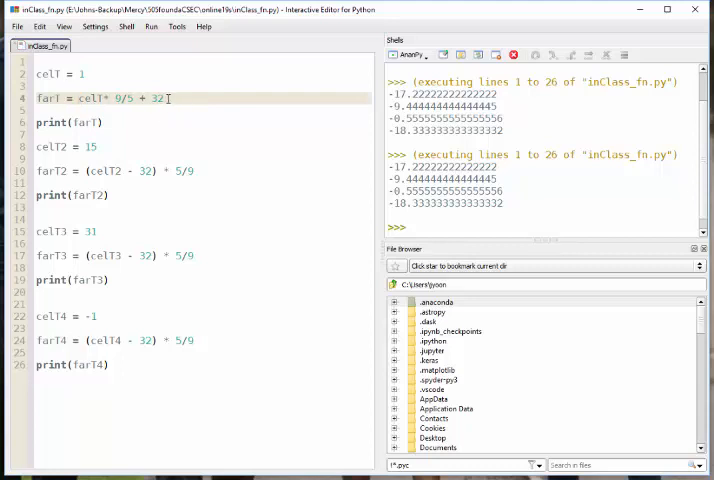
left_click_drag(76, 98, 164, 98)
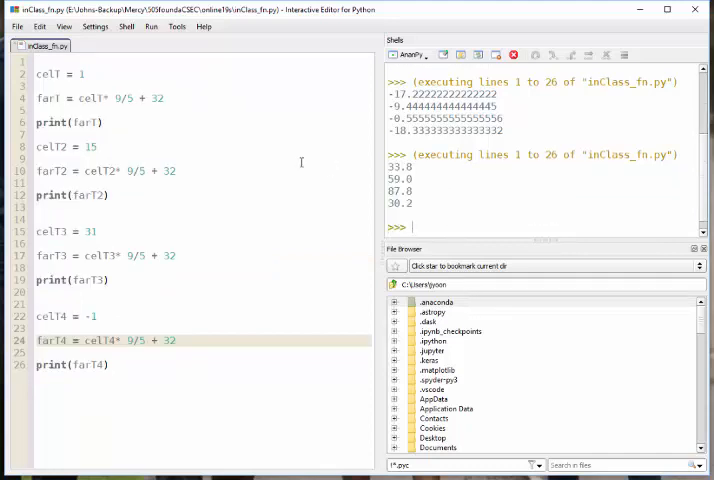
mouse_move(424, 220)
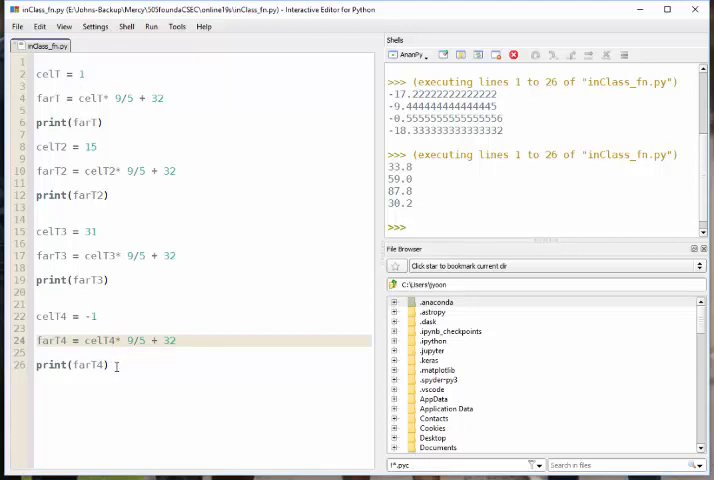
left_click_drag(72, 98, 110, 364)
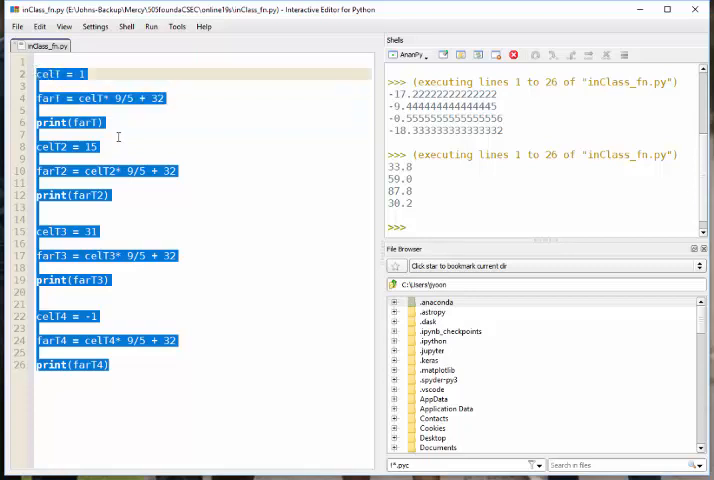
Define the function header def f2c(temp): over the old code
type("def")
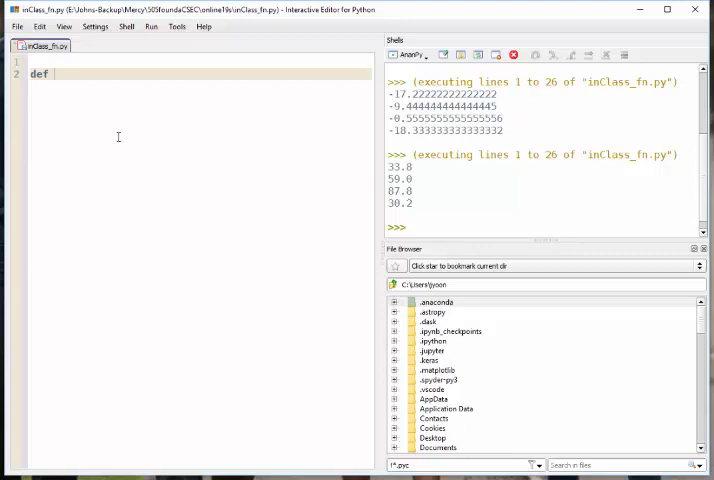
type("f")
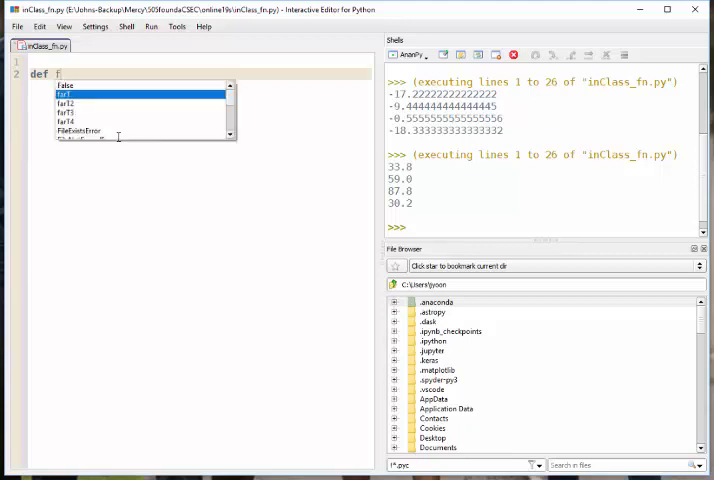
type("2c")
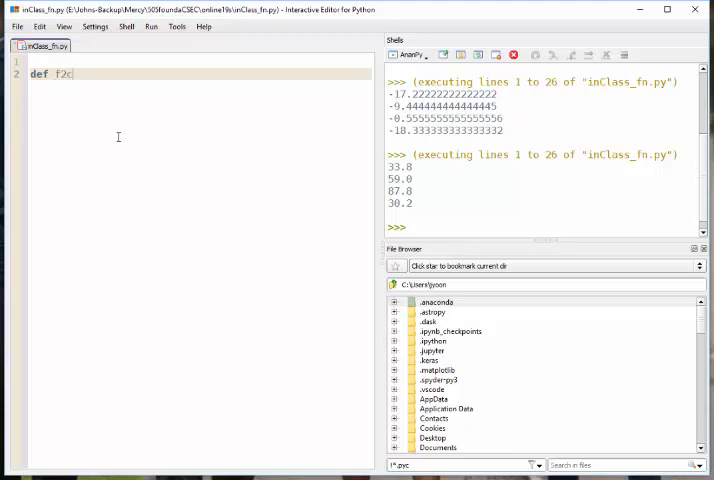
type("()")
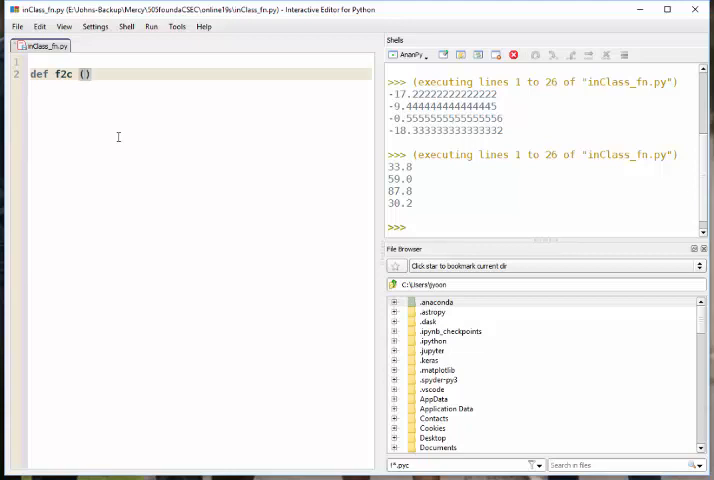
type("t")
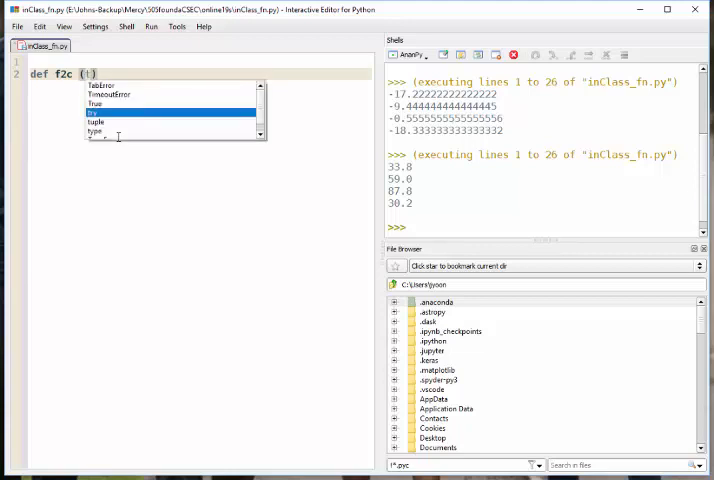
type("emp")
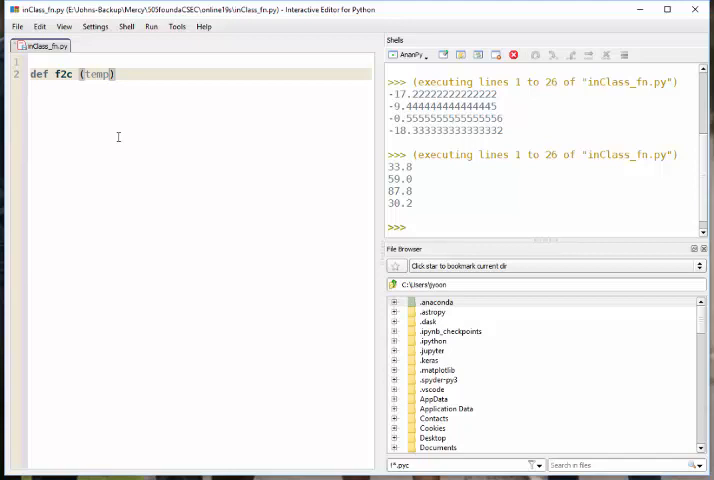
type(":")
type("celT =")
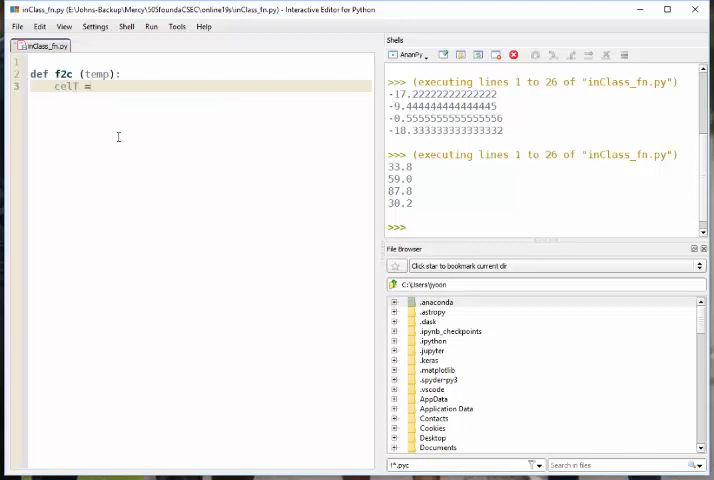
Give f2c a body computing cell = (temp - 32) * 5/9 and returning cell
type("()")
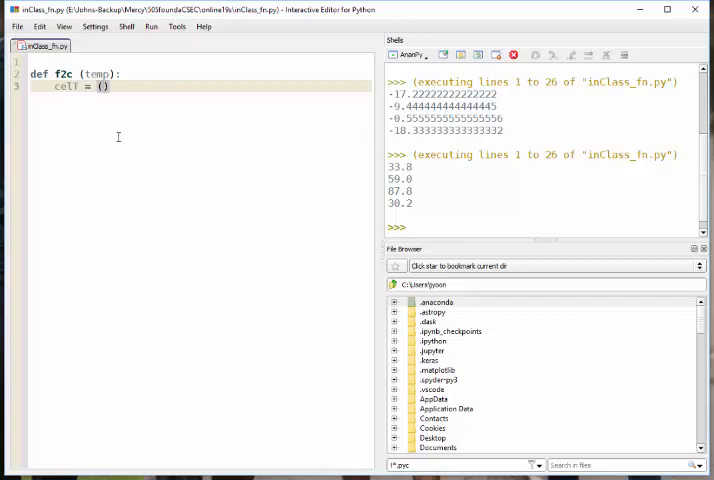
type("temp")
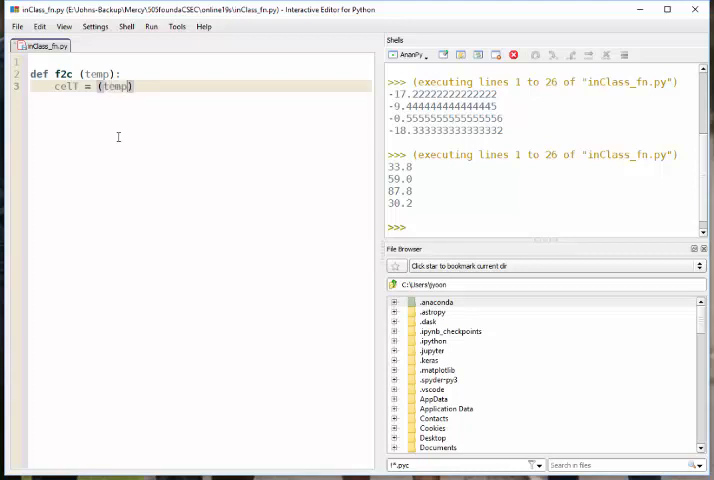
type("-32")
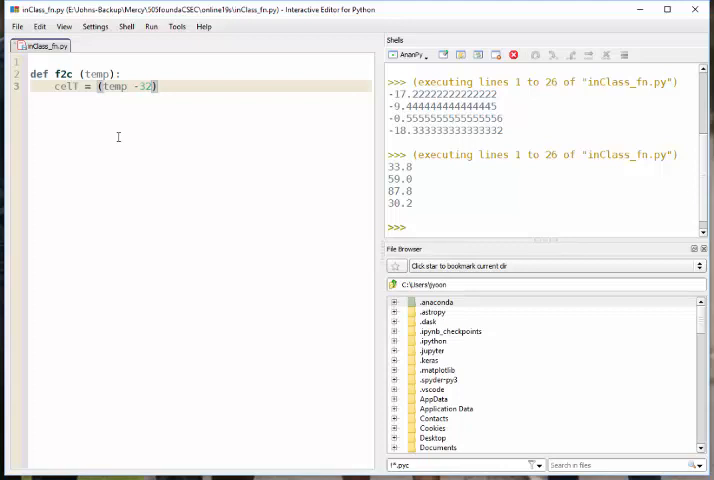
type("*")
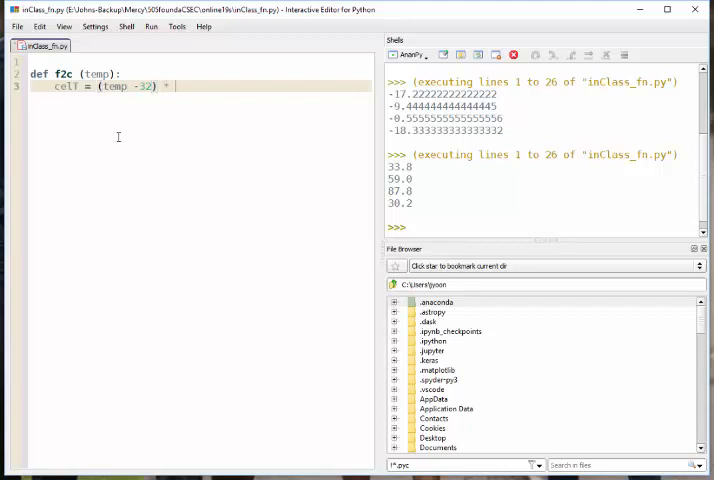
type("5/9")
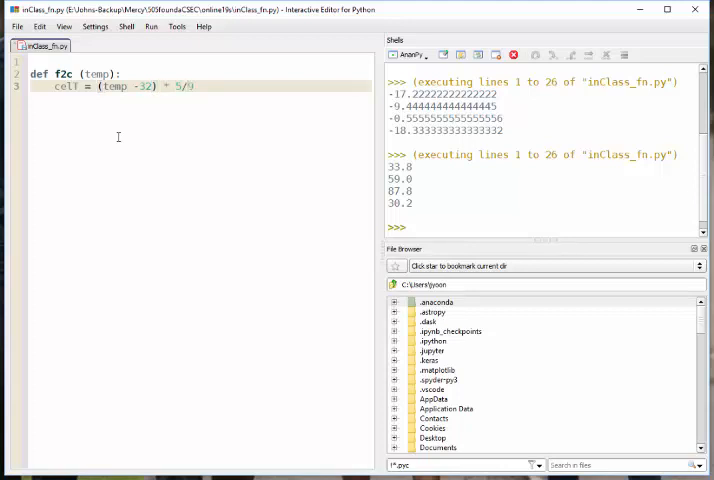
type("return celT")
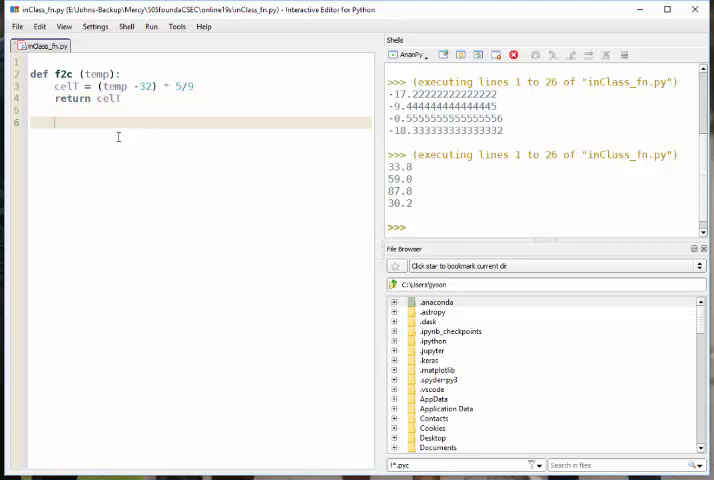
type("def")
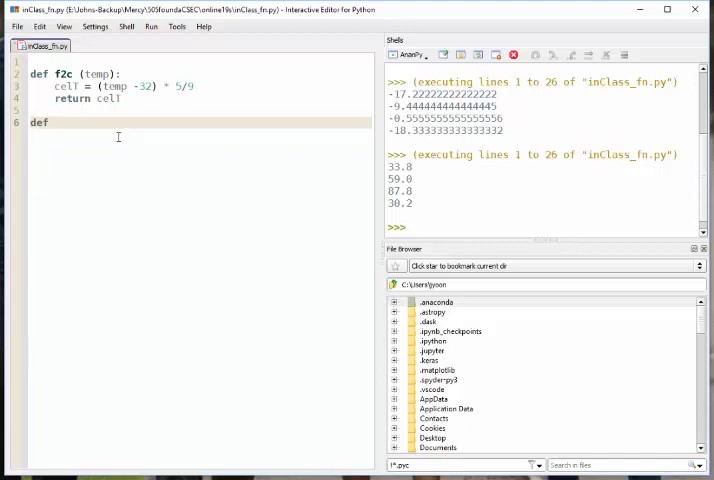
Define the second function header def c2f(temp):
type("c")
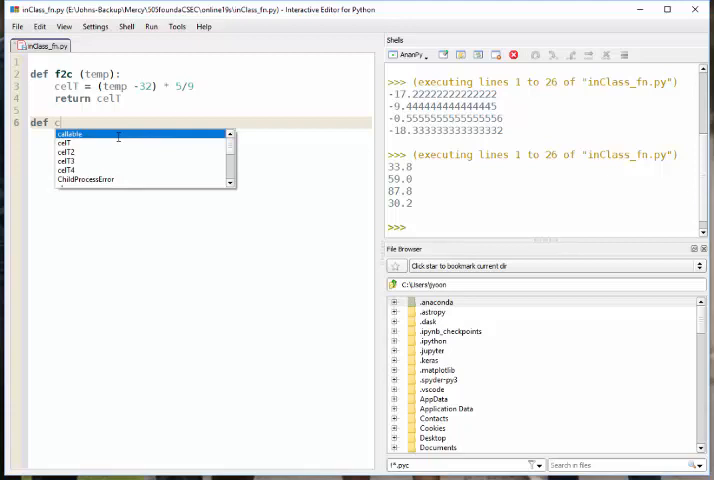
type("2f")
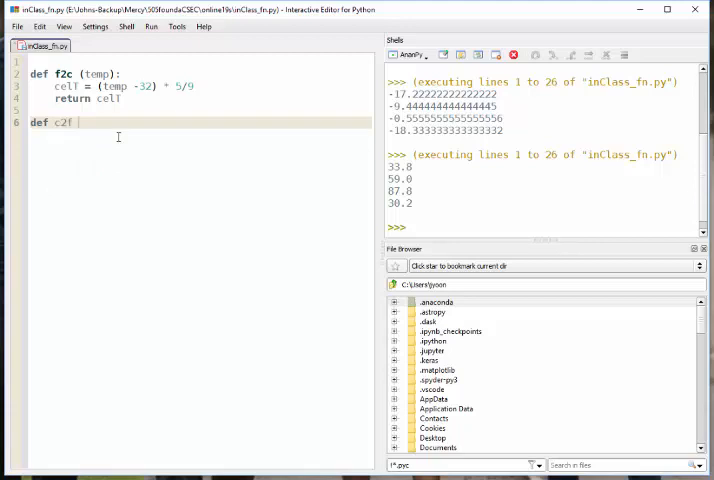
type("()")
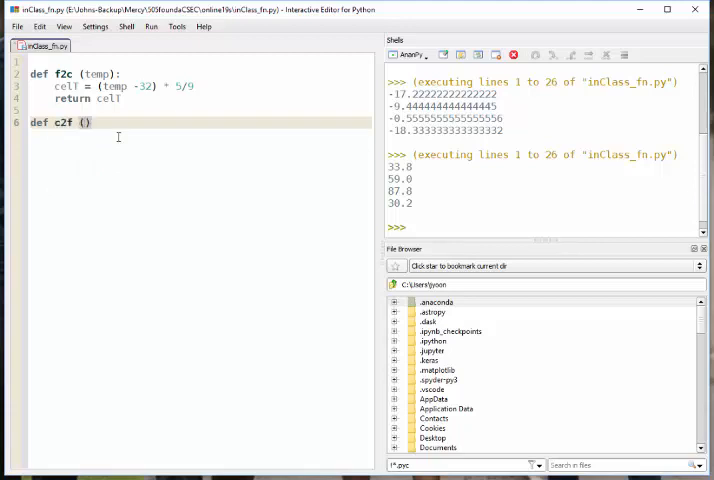
type("temp")
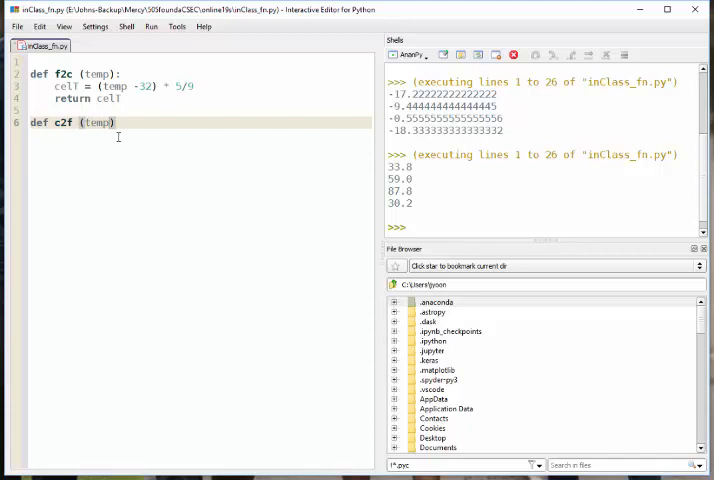
type(":")
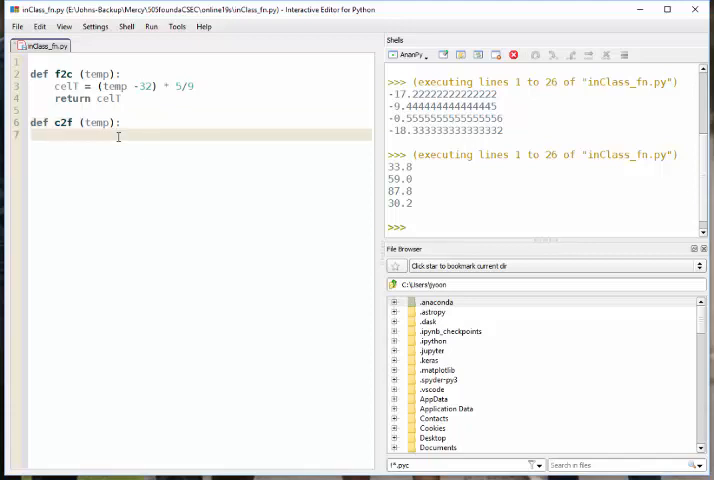
Give c2f a body computing farT = temp*9/5 + 32 and returning farT
type("farT")
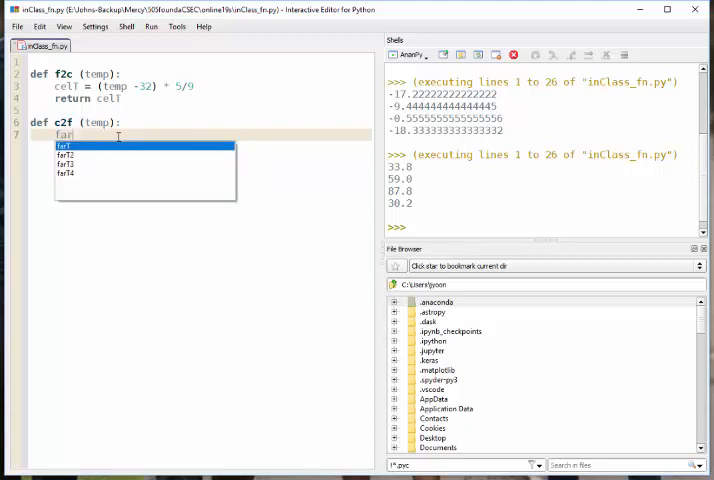
type("T")
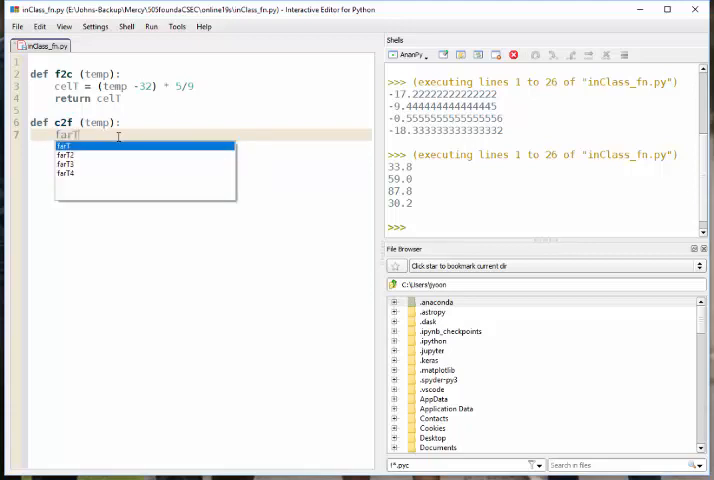
type("=")
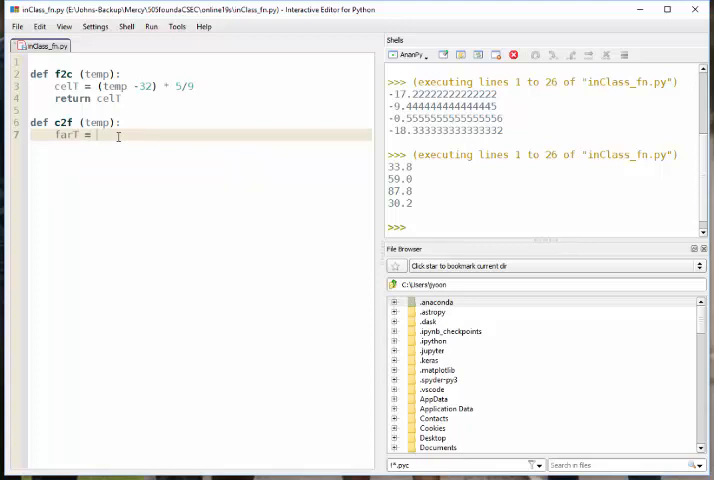
type("temp +")
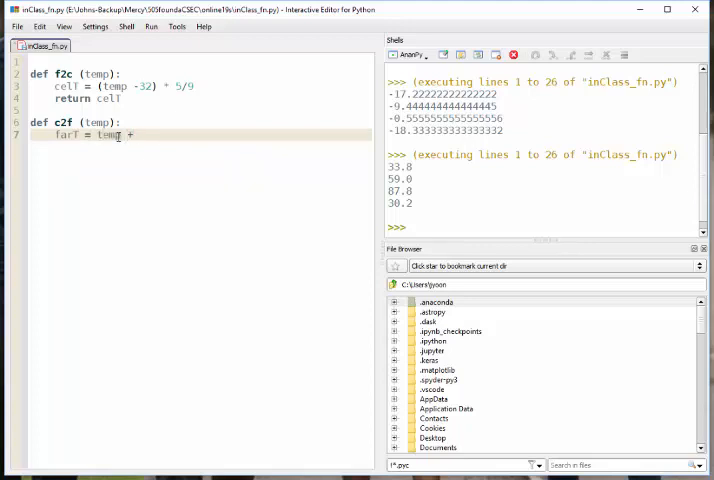
type("32")
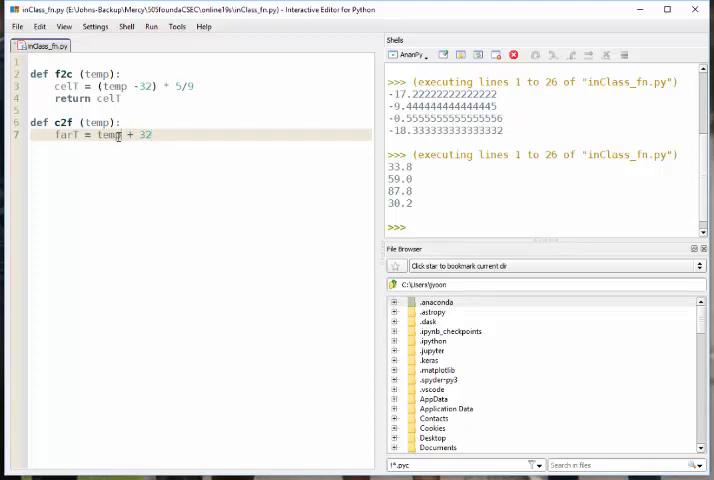
type("*9")
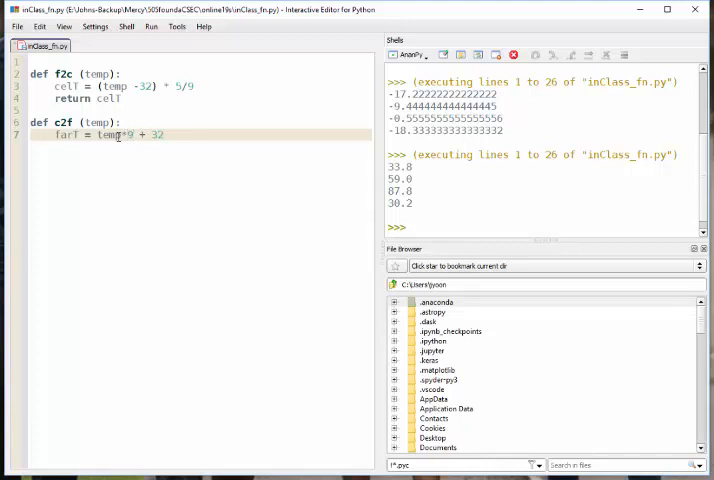
type("/5")
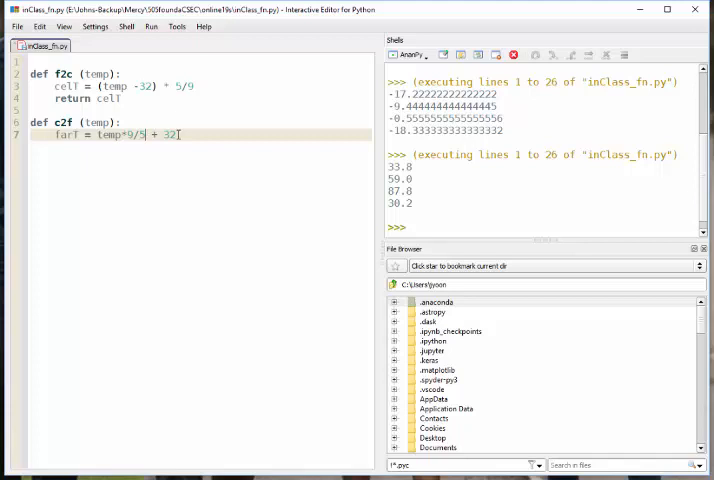
type("return farT")
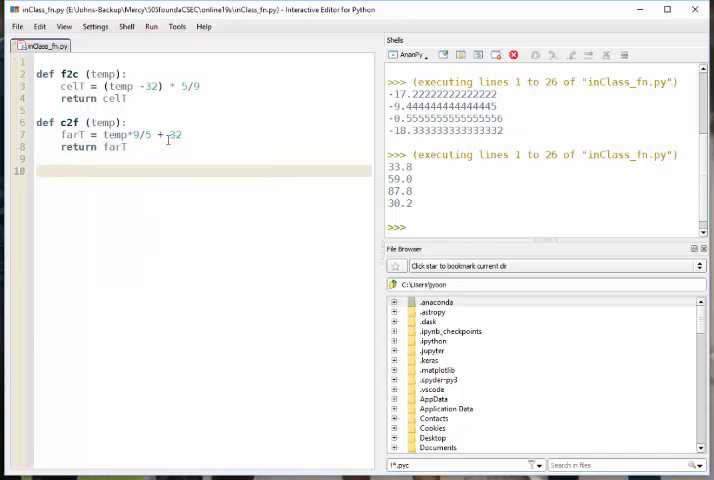
type("f")
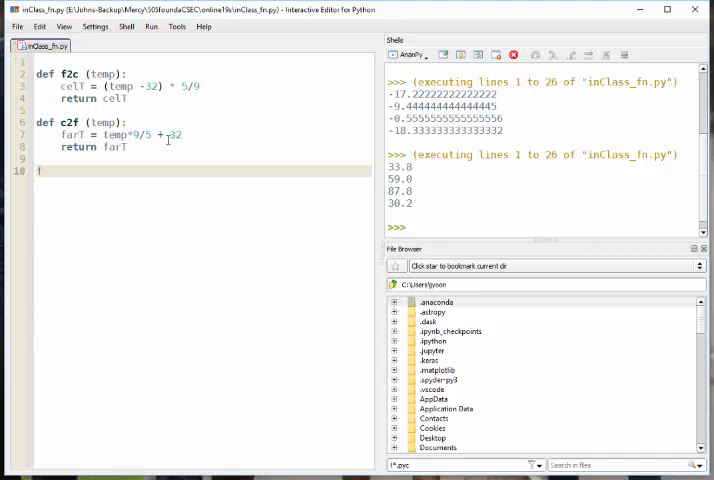
Wrap four c2f calls in print() and run the file to list 33.8, 59.0, 87.8, 30.2
type("f(")
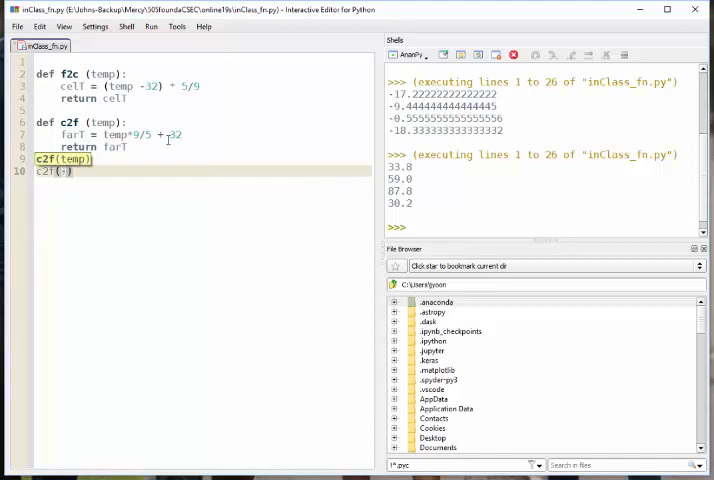
type("1")
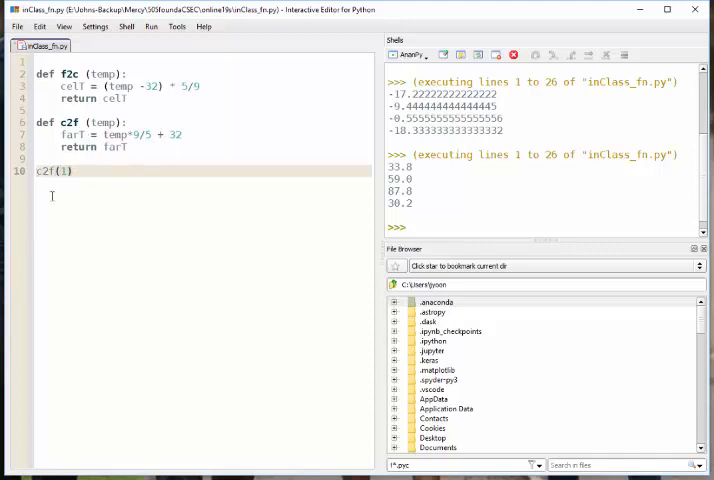
type("print(")
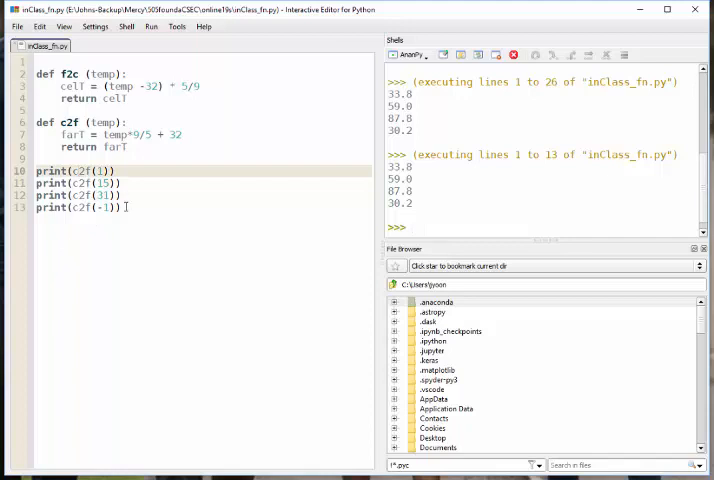
Duplicate the print lines as f2c calls and insert print("-"*15) between the groups
left_click_drag(36, 170, 124, 208)
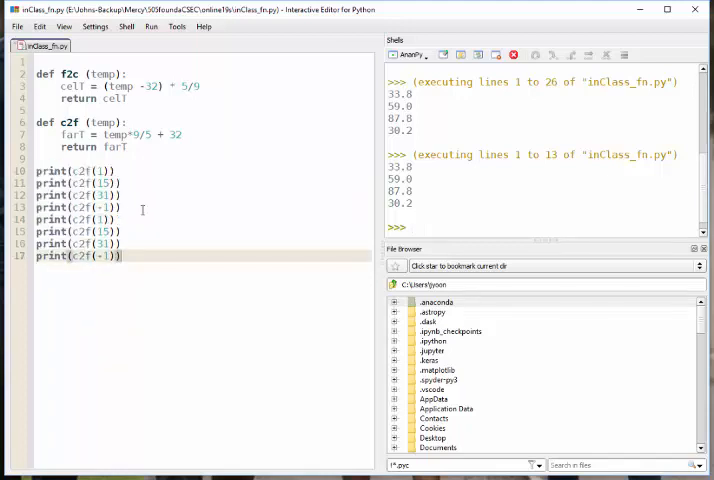
double_click(82, 220)
type("f2")
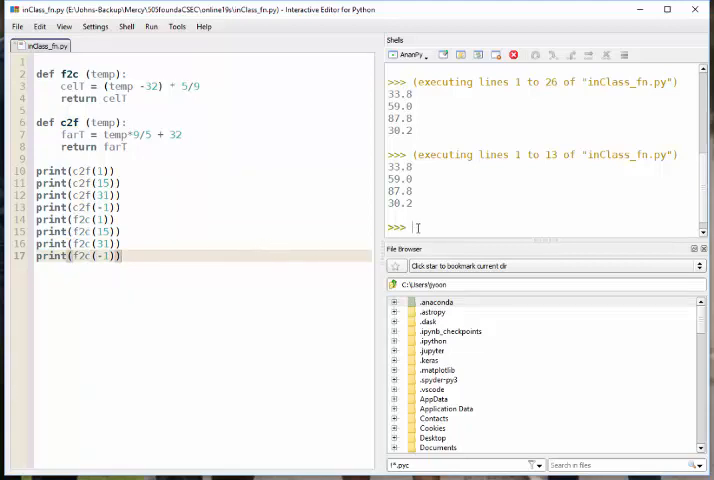
mouse_move(172, 226)
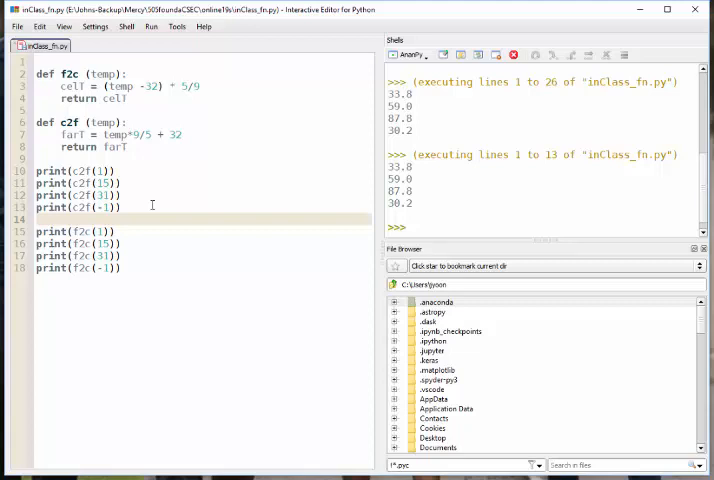
type("print(\"\")")
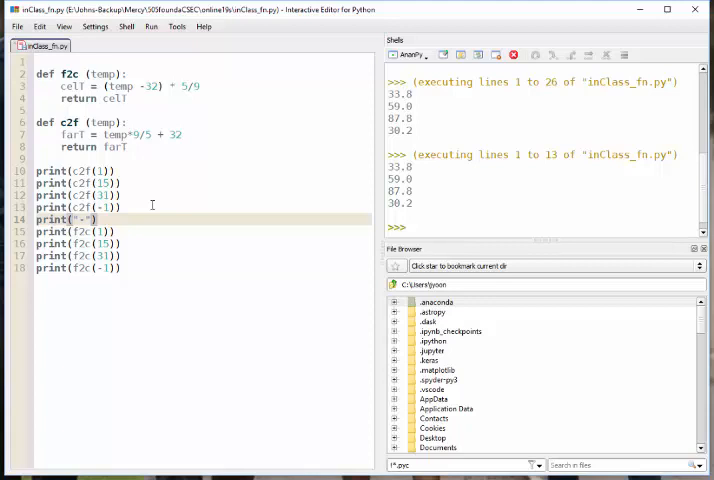
type("15")
left_click(204, 230)
type("\"{:0.2")
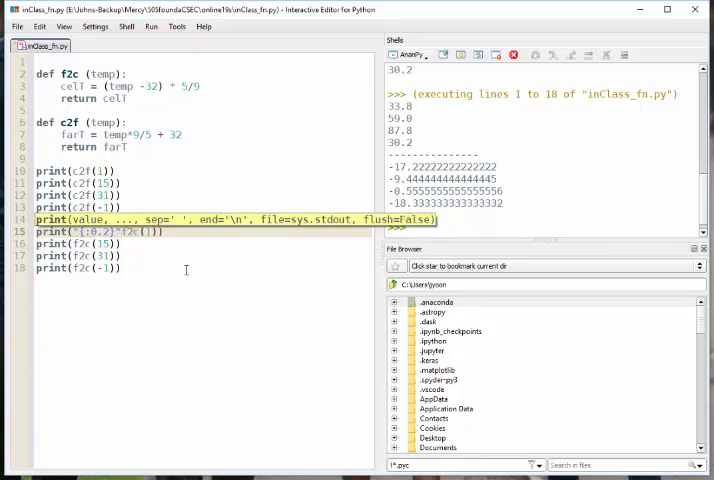
Format the first f2c result with '{0:.2f}'.format and fix the specifier after the ValueError
type(".format(")
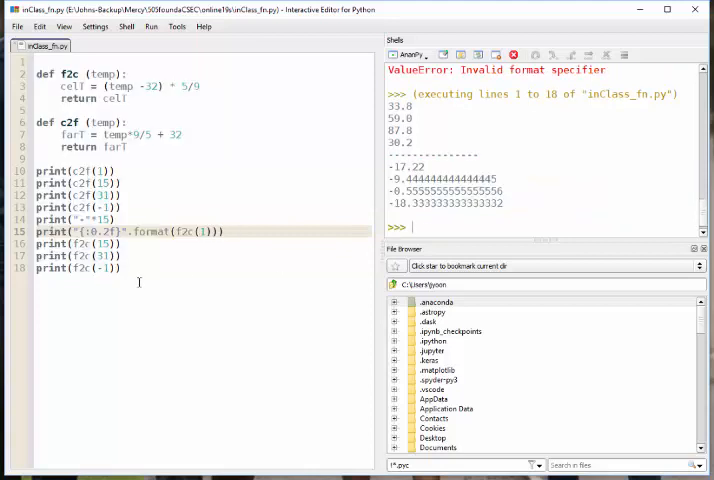
double_click(96, 232)
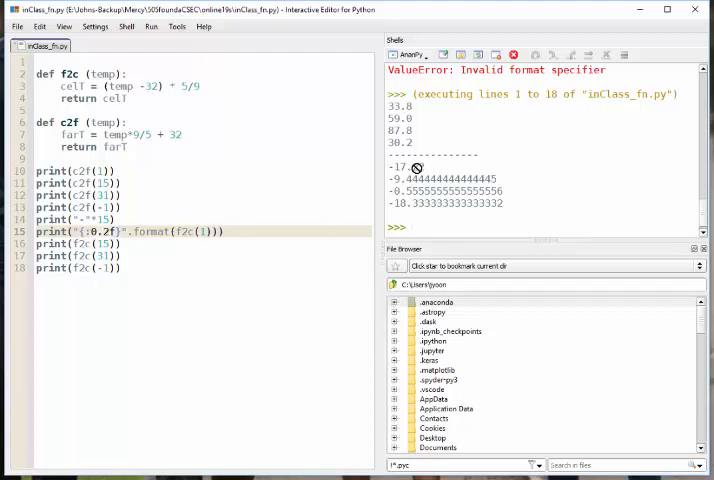
double_click(416, 166)
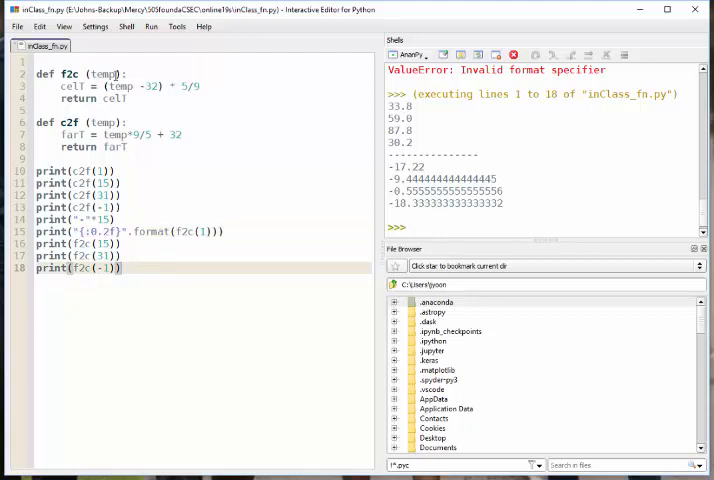
double_click(102, 72)
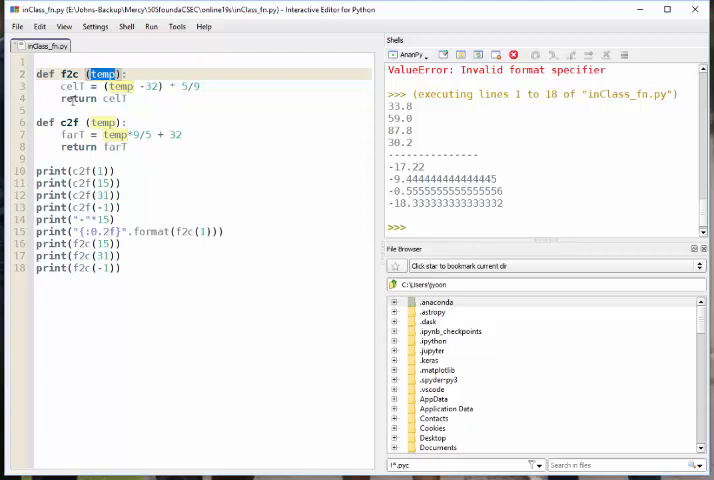
double_click(116, 100)
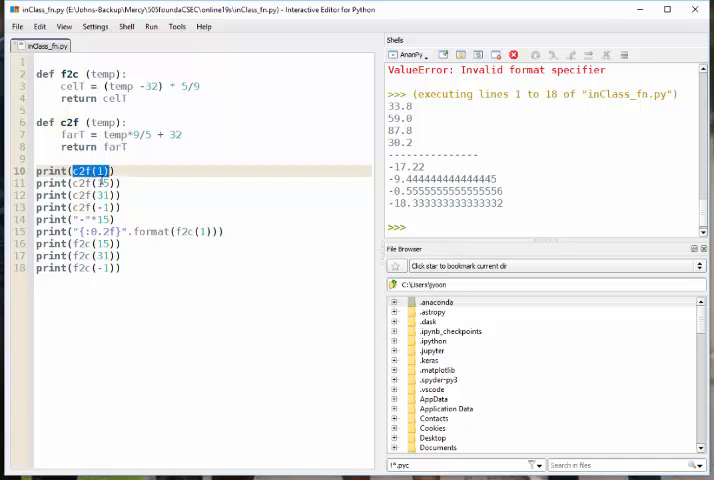
left_click(102, 172)
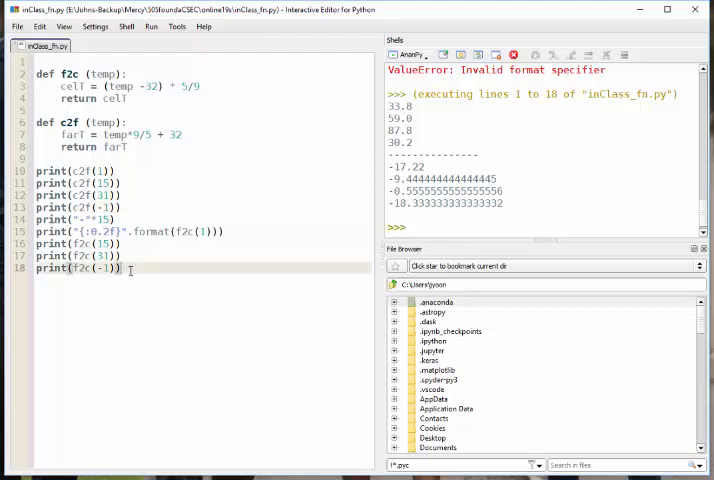
key("enter")
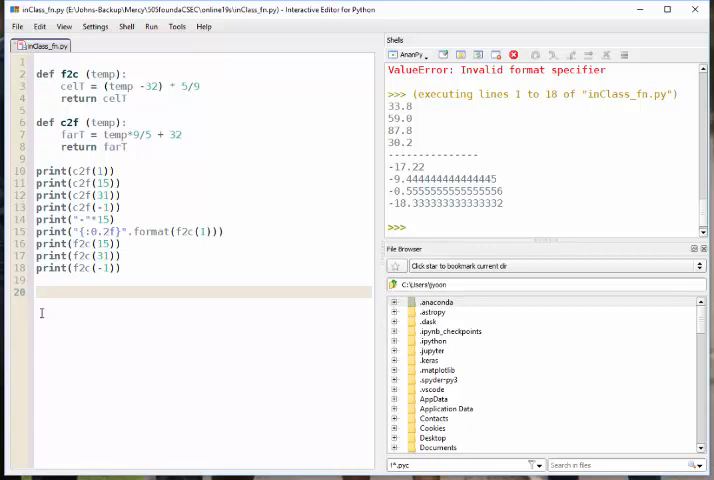
Write major = {"Cyber": "John", "CS": "Sam", "Math": "Bob"} and start a new line
type("major")
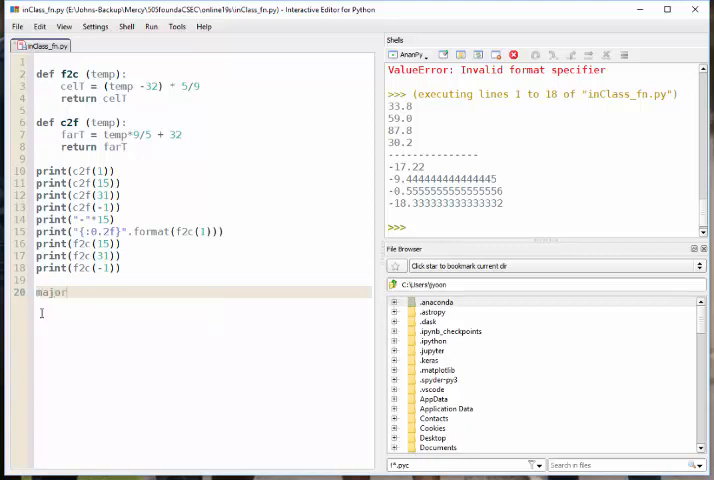
type("=")
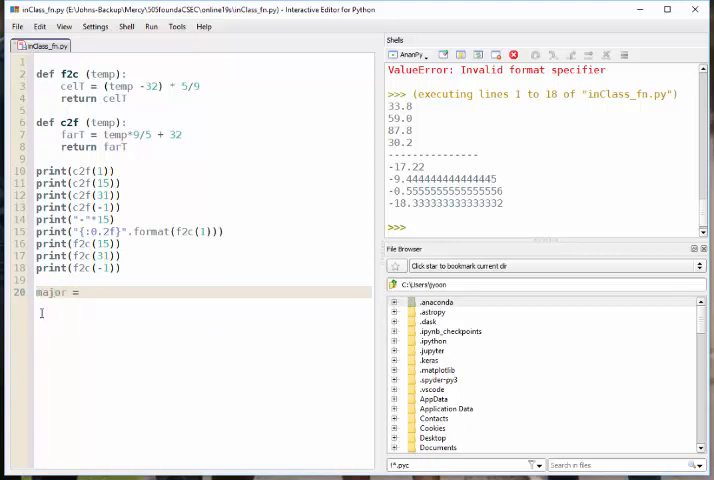
type("{}")
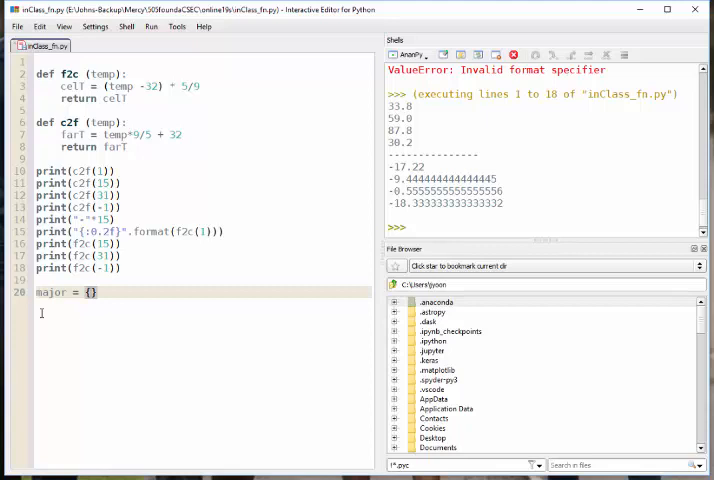
type("\"")
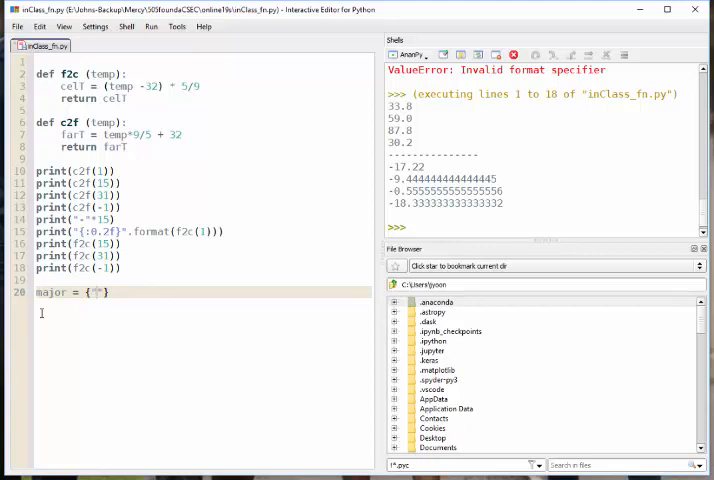
type("Cyber")
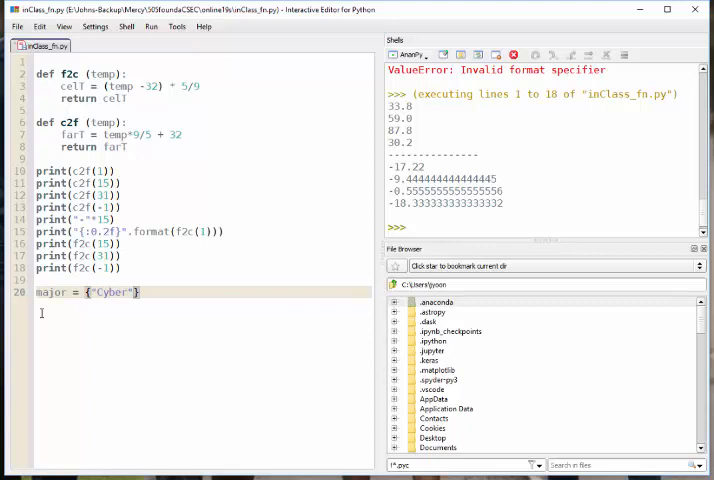
type(": \"John\"")
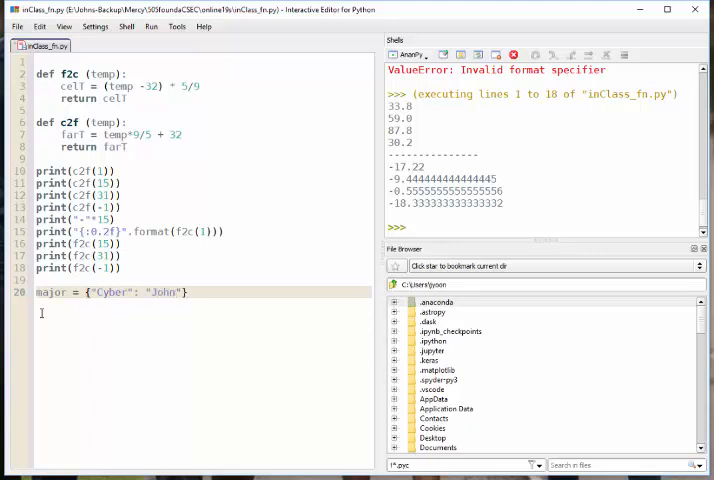
type(", \"\"")
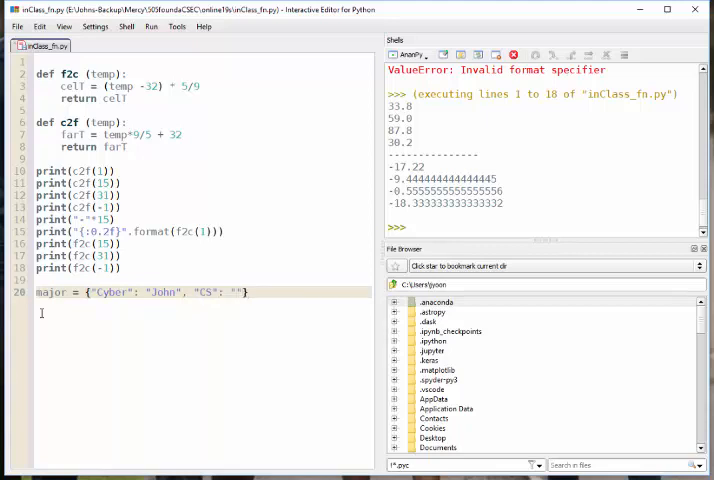
type("Sam")
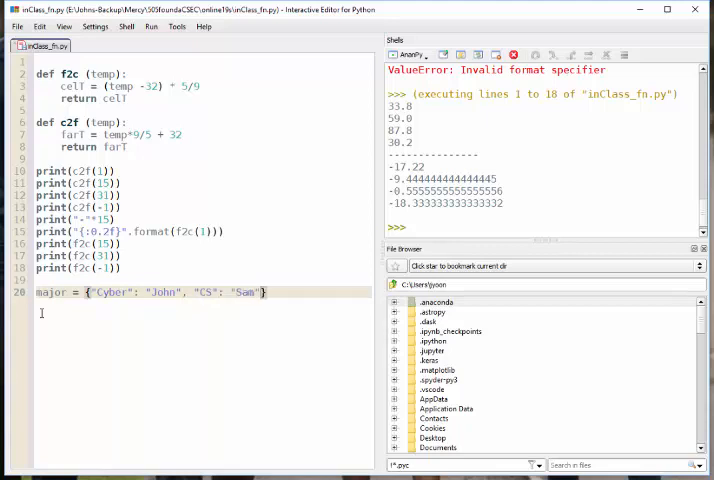
type(", \"Ma\"")
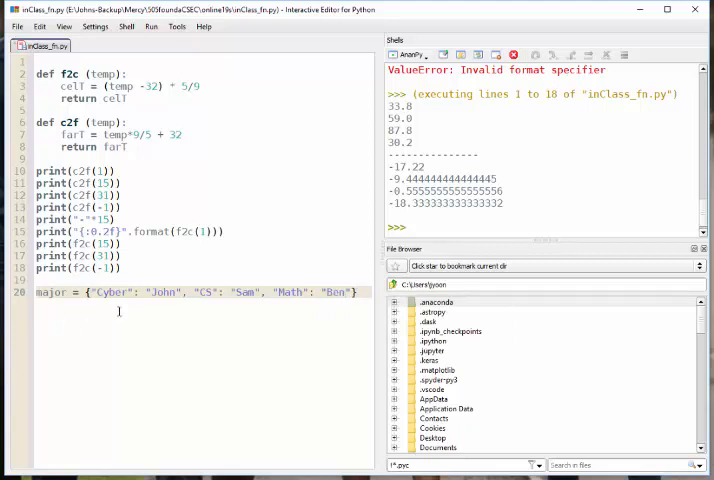
mouse_move(352, 316)
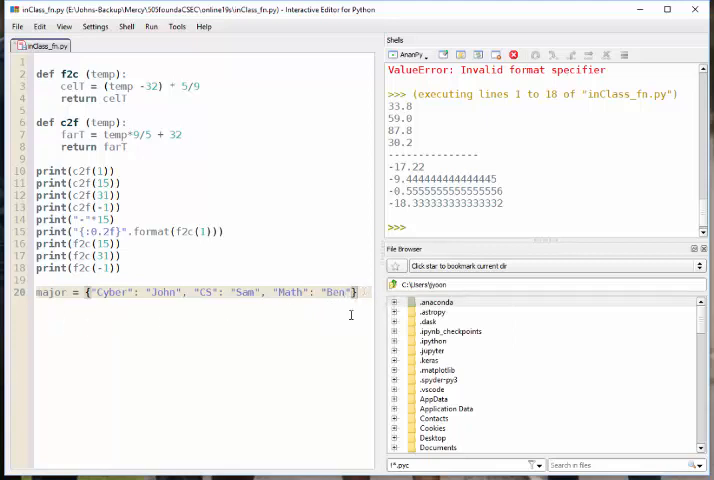
key("Enter")
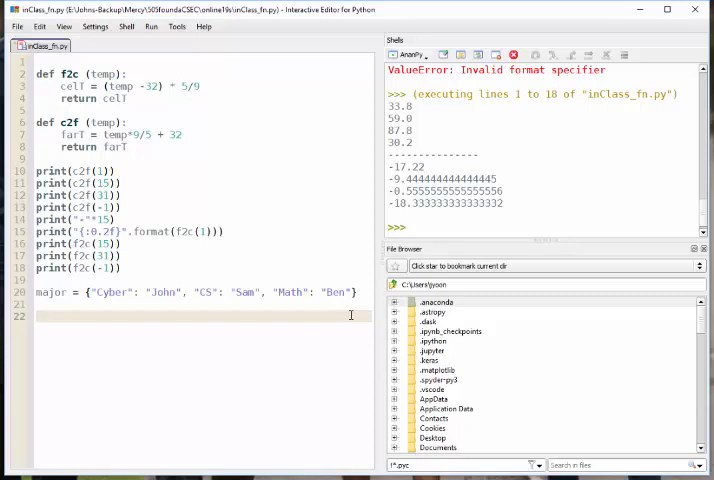
Define displayDictionary with a for-each loop over the dictionary's keys
type("def")
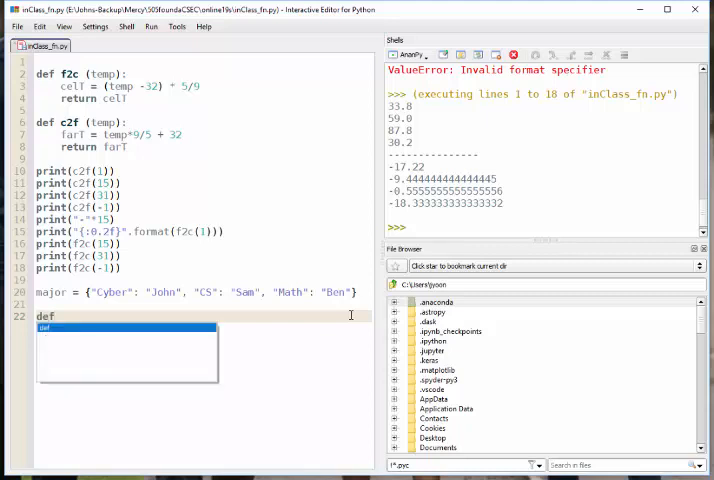
type("displayDictioary")
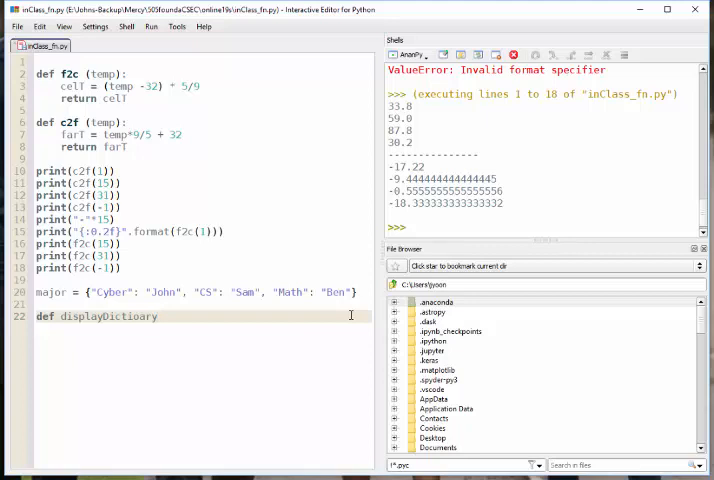
type("n")
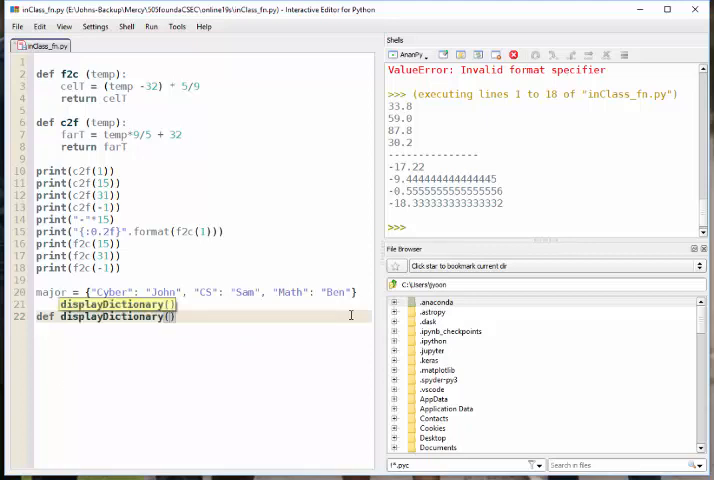
type("diction")
type("for")
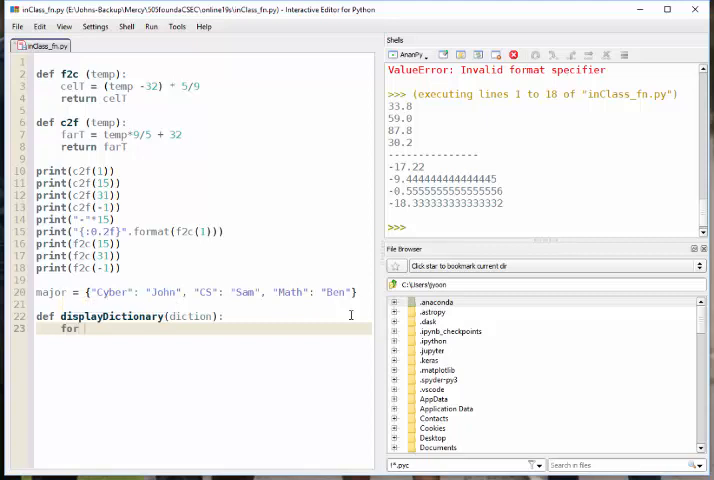
type("each")
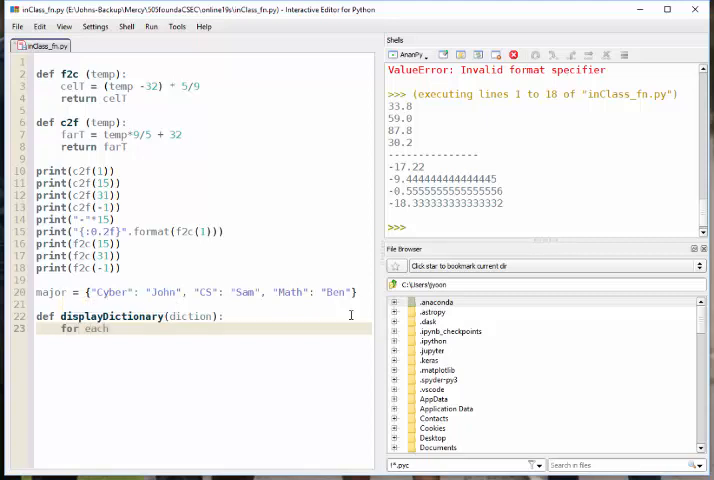
type("in list(diction.keys(")
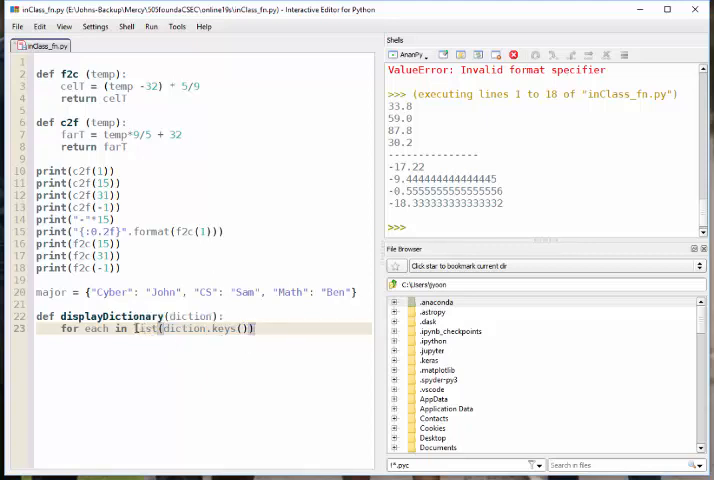
Comment the loop as iterating each element in the key list of the given dictionary, and print each key
double_click(144, 328)
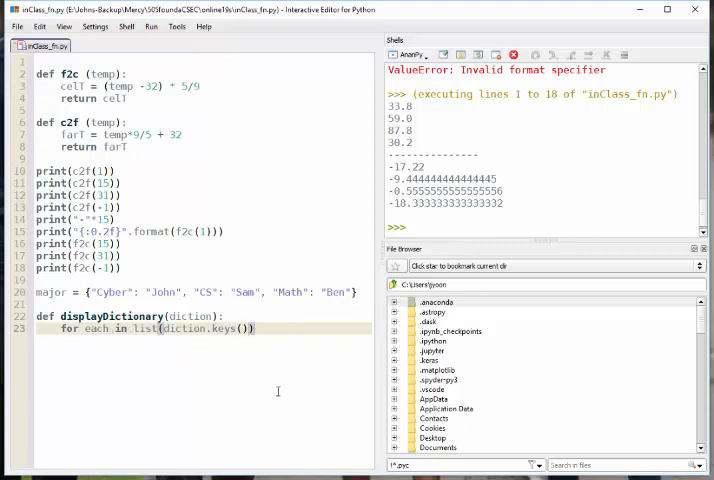
type("# for each element in the")
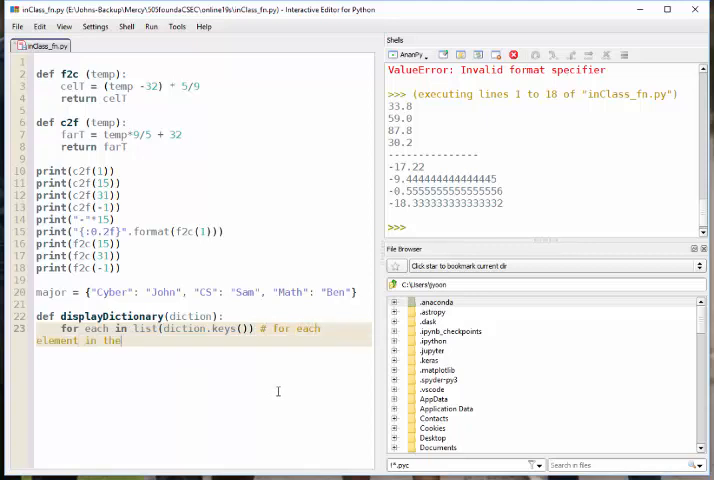
type("key list of")
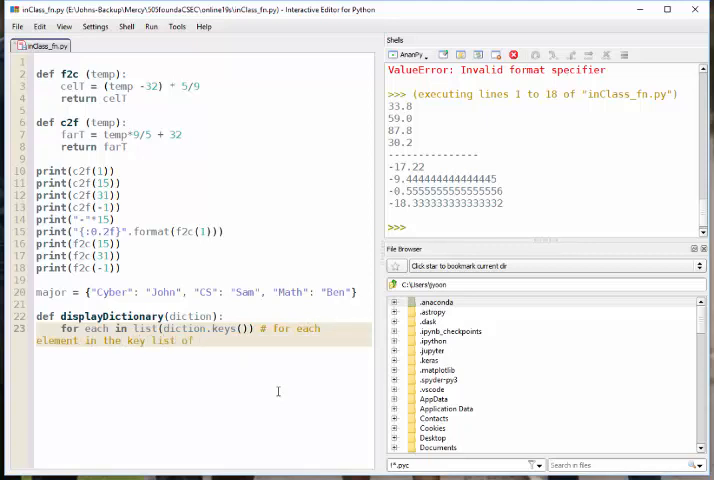
type("the given d")
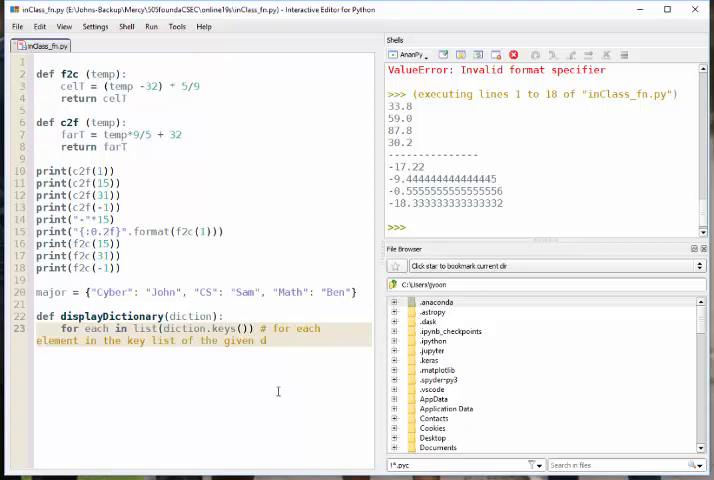
type("ictionary")
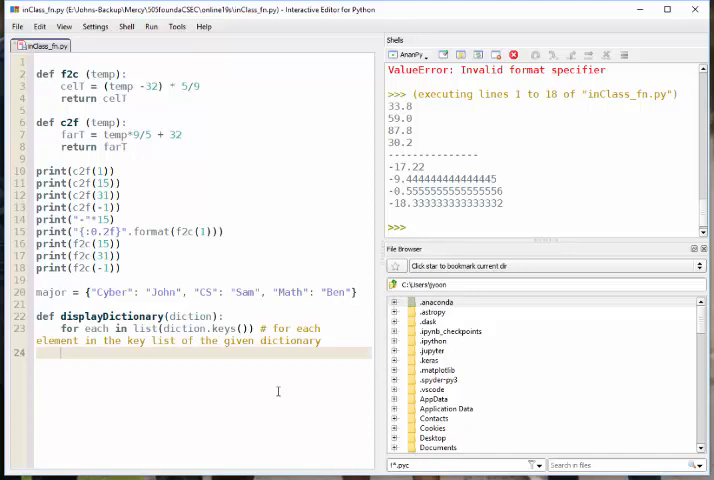
type("print (each")
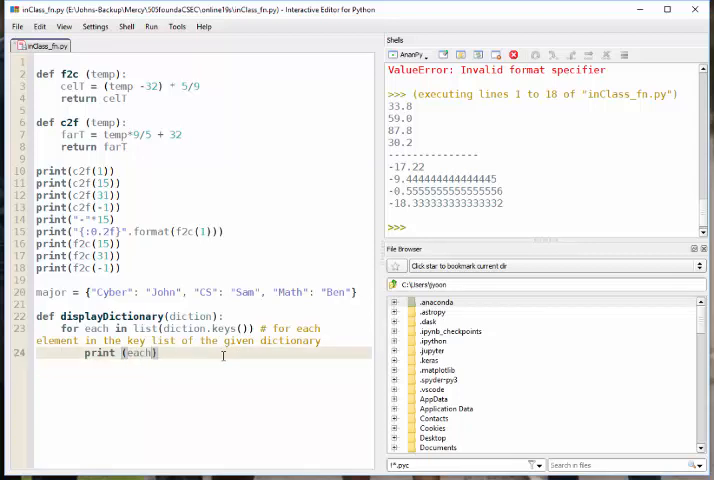
Add a line printing displayDictionary applied to major
key("Return")
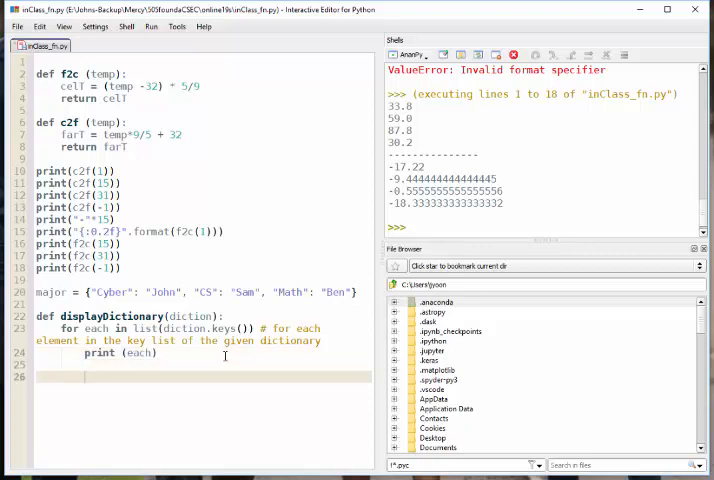
type("print(displayDictionary(")
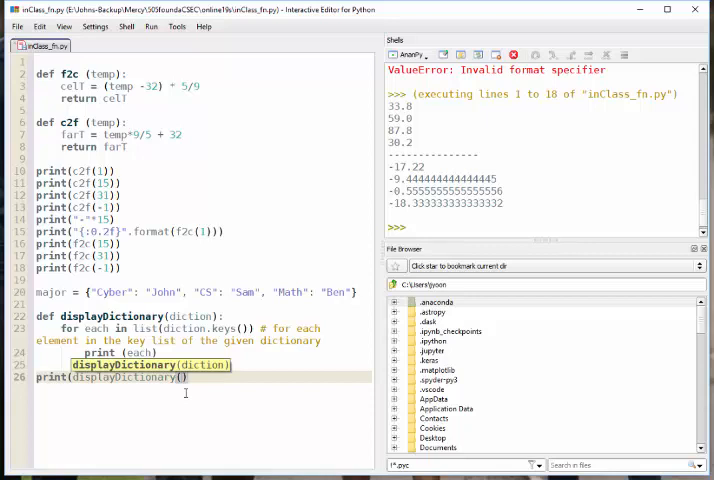
type("major")
left_click(204, 354)
type("if key")
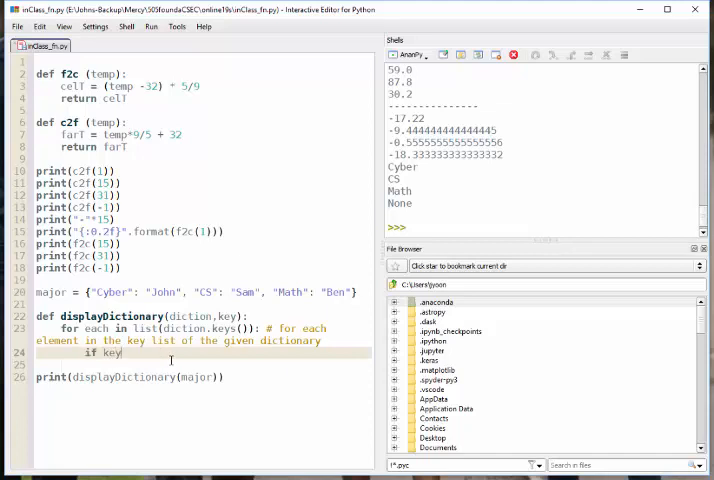
Inside the loop, print dictionary[key] only when key == each
type("==")
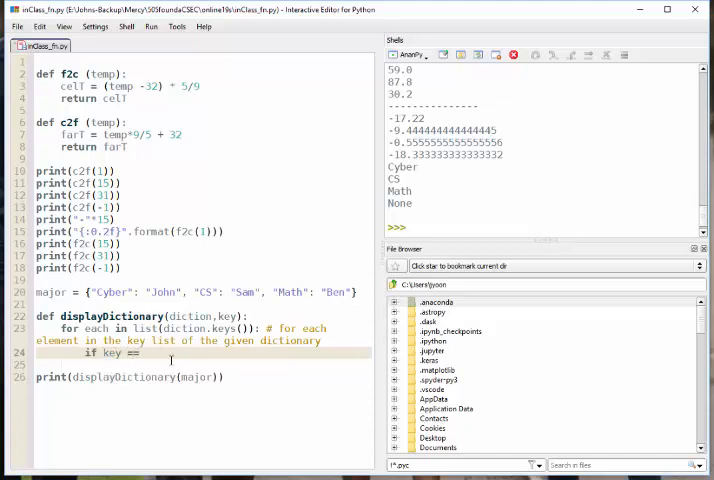
type("each:")
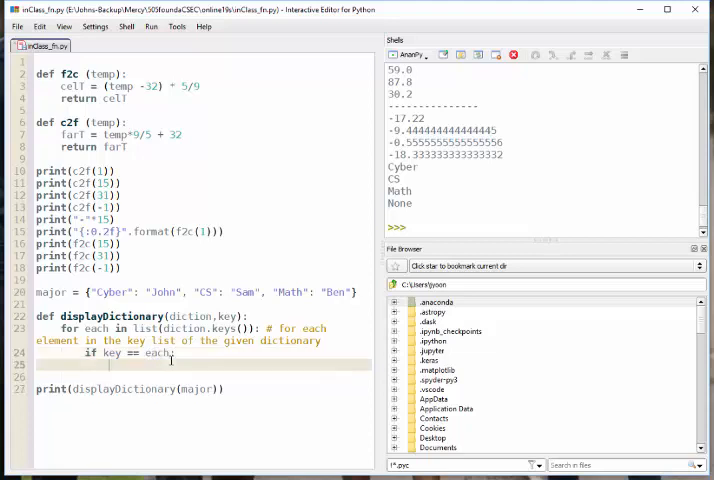
type("p")
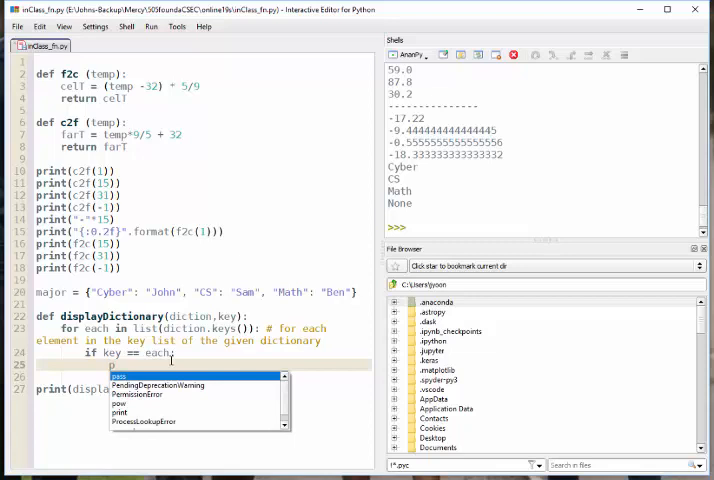
type("print")
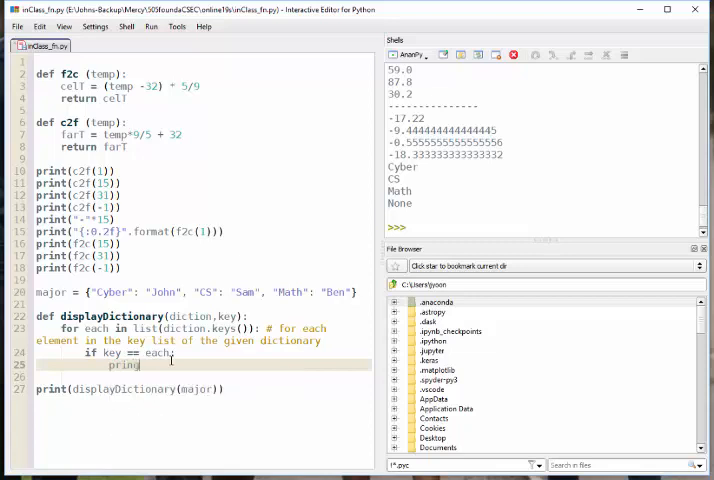
type("()")
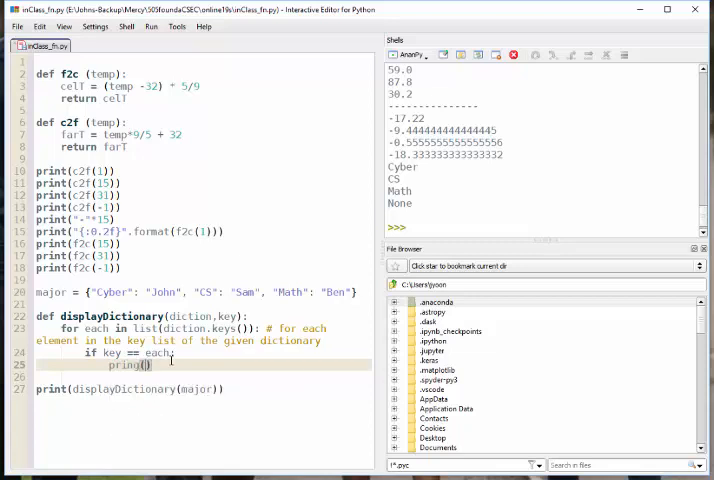
type("diction[")
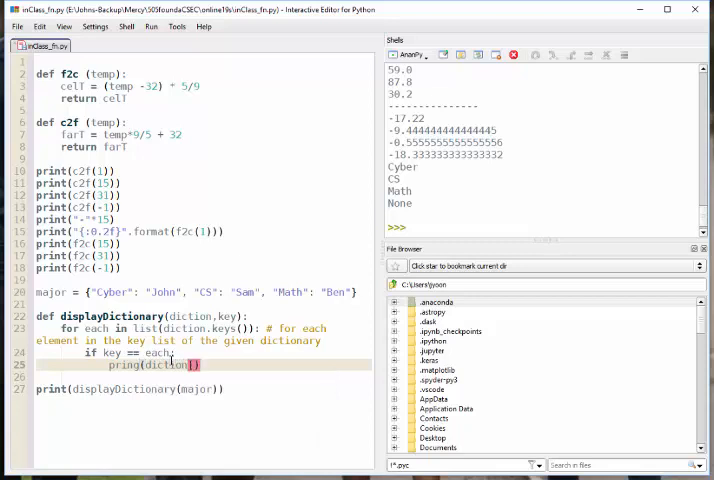
type("key")
left_click(204, 388)
type(", \"Cyber\"")
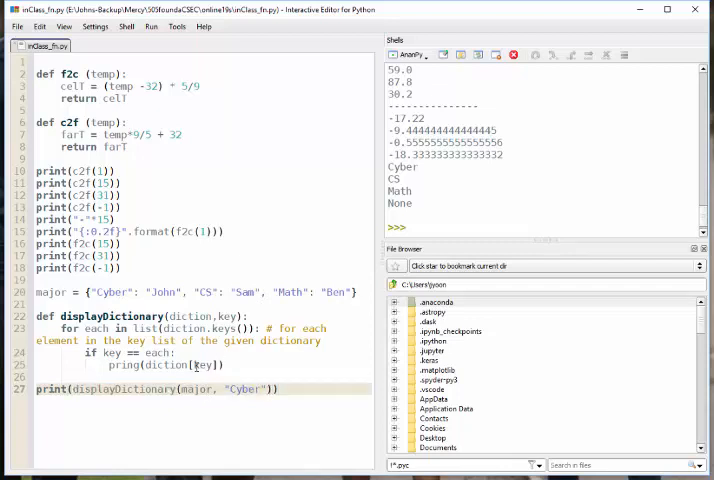
Run the script with 'Cyber', then swap the key argument to 'CS' and start replacing it with 'M'
double_click(182, 364)
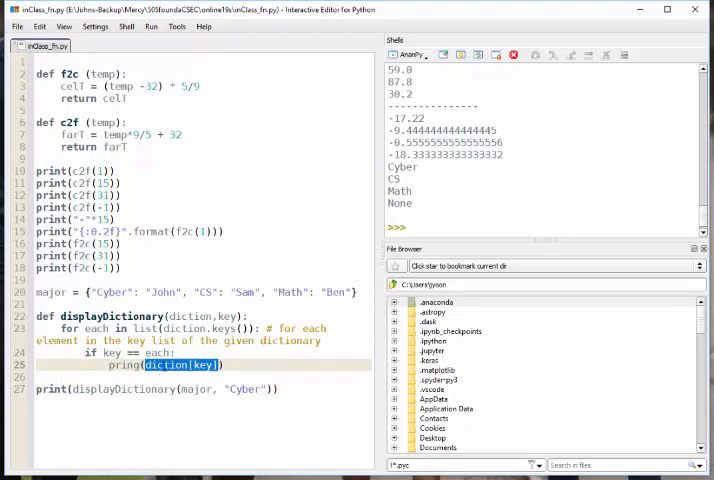
double_click(204, 364)
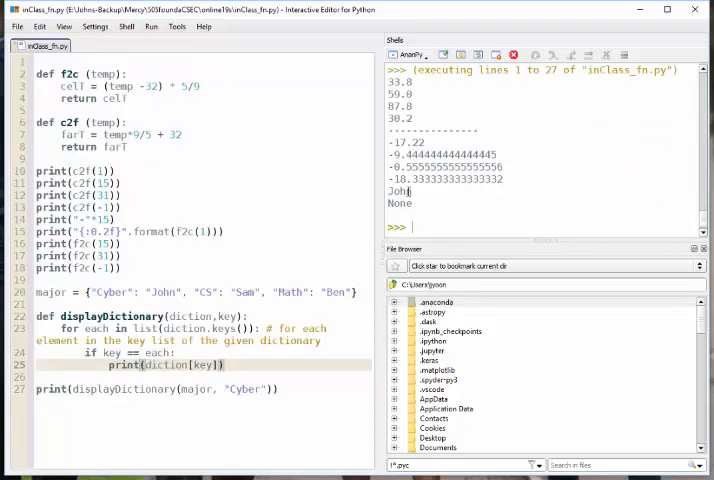
double_click(400, 192)
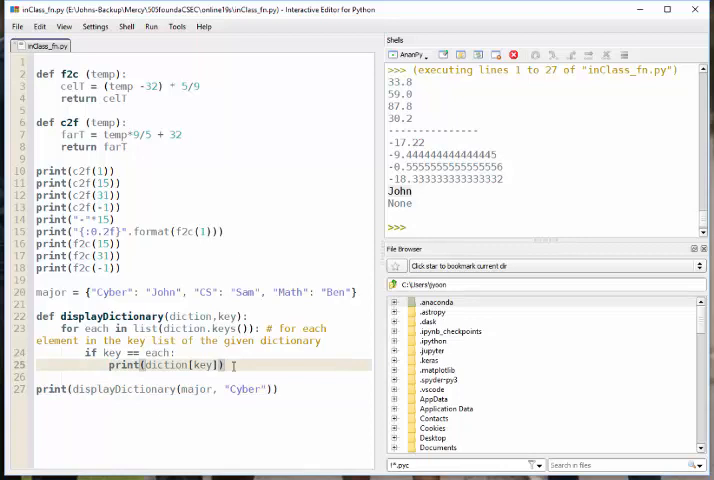
double_click(400, 192)
type("S")
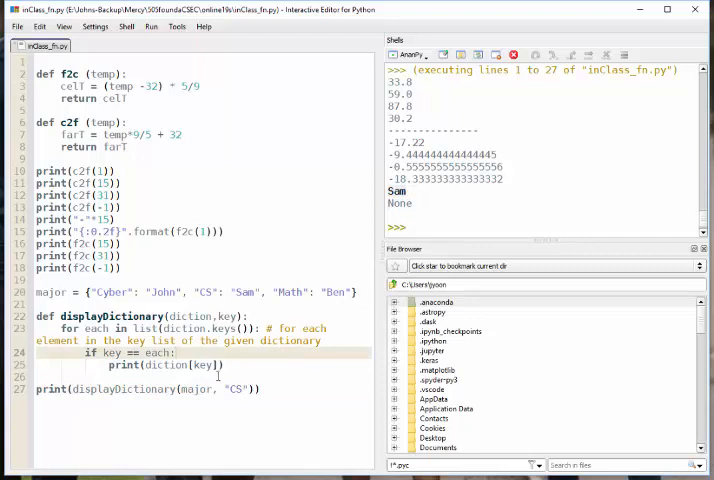
double_click(234, 388)
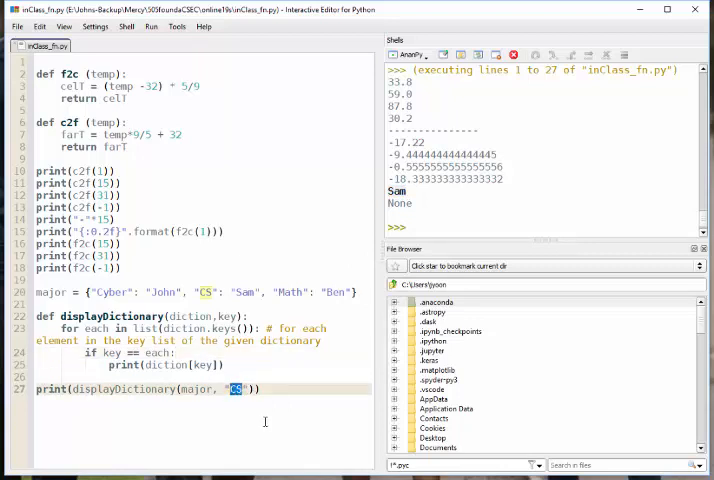
type("Math")
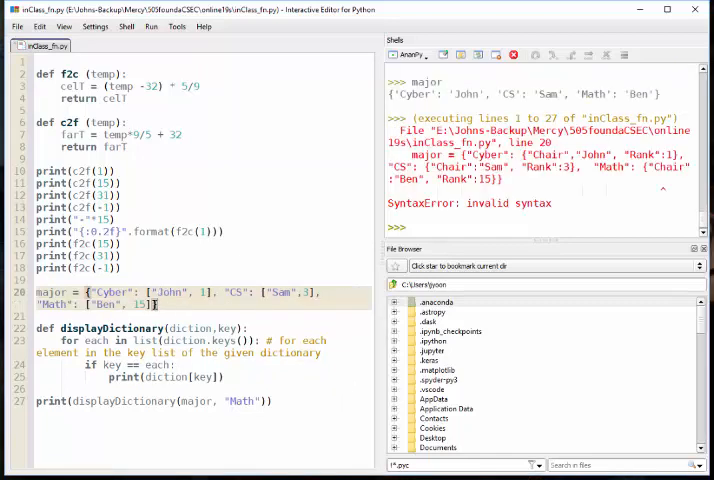
double_click(110, 292)
type("[")
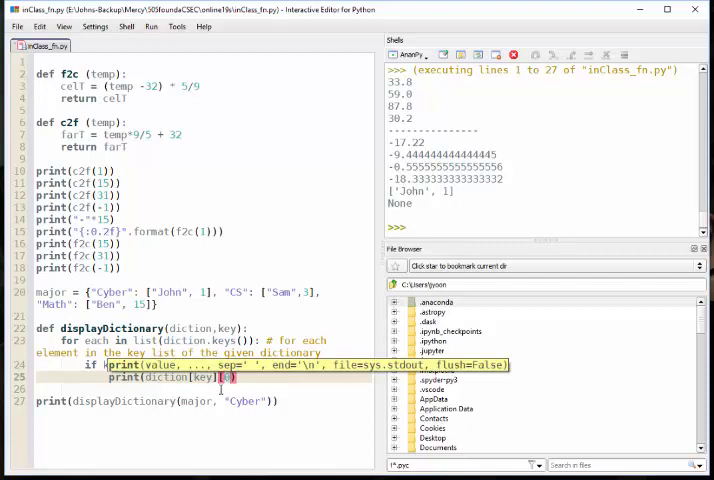
type("0], diction")
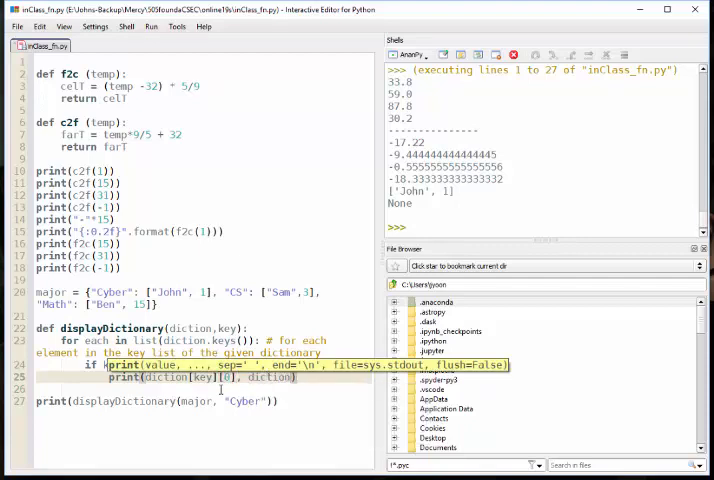
type("key, \" is ranked at \",")
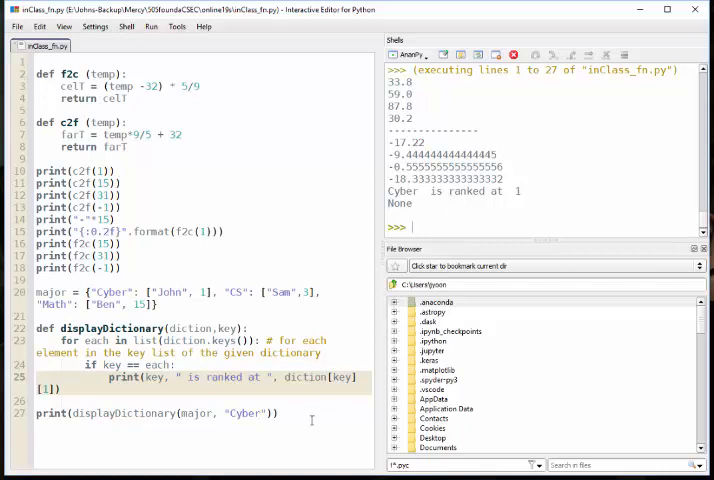
double_click(196, 412)
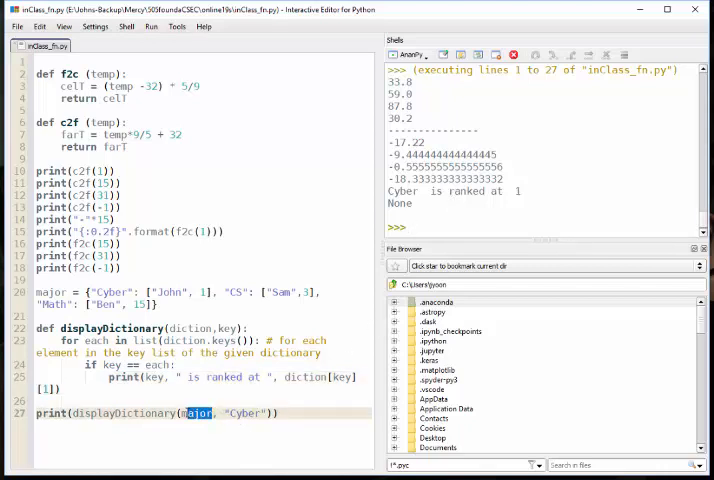
double_click(242, 412)
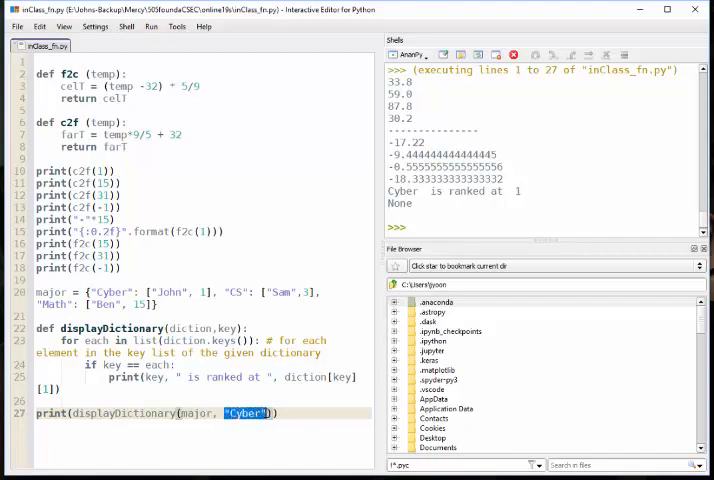
double_click(194, 412)
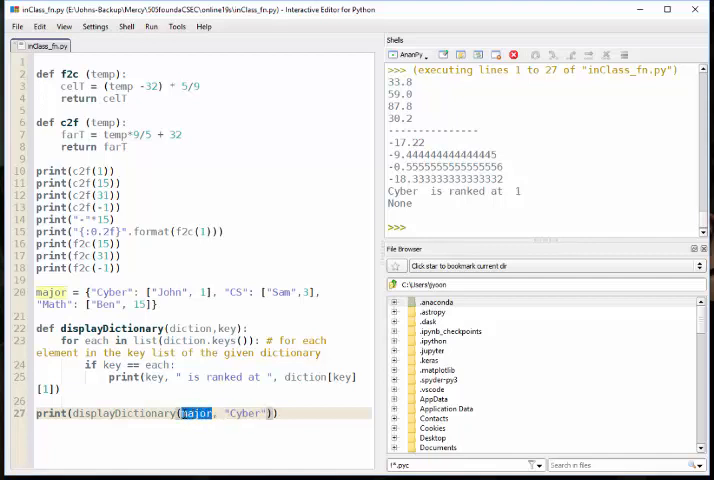